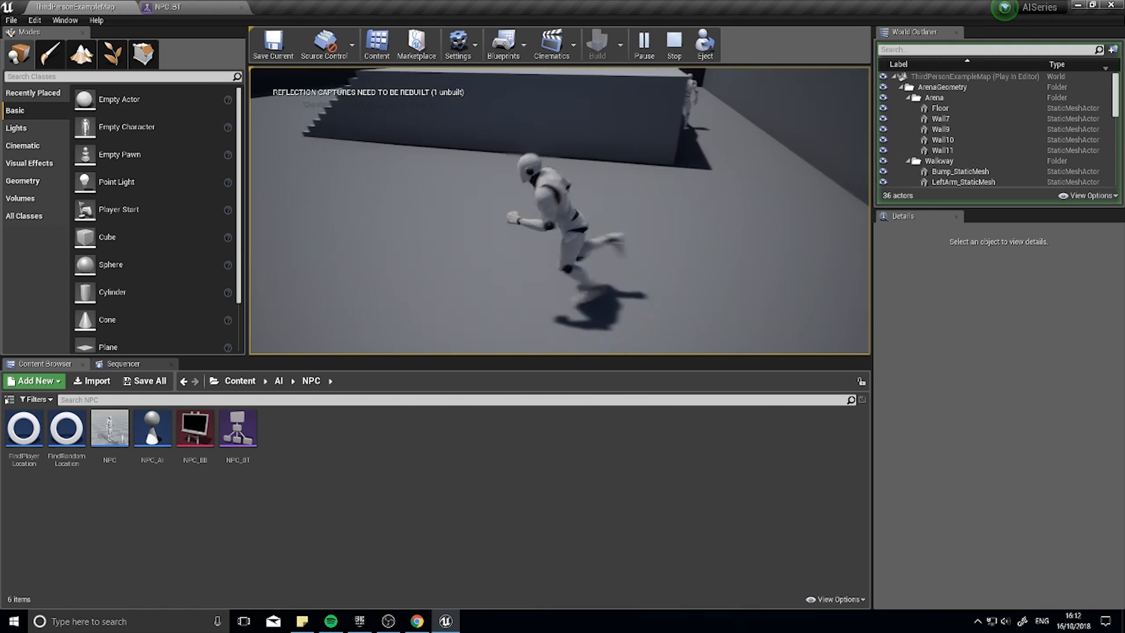
- Stop the Play in Editor test of the NPC AI level
{"action": "left_click", "coordinate": [673, 43]}
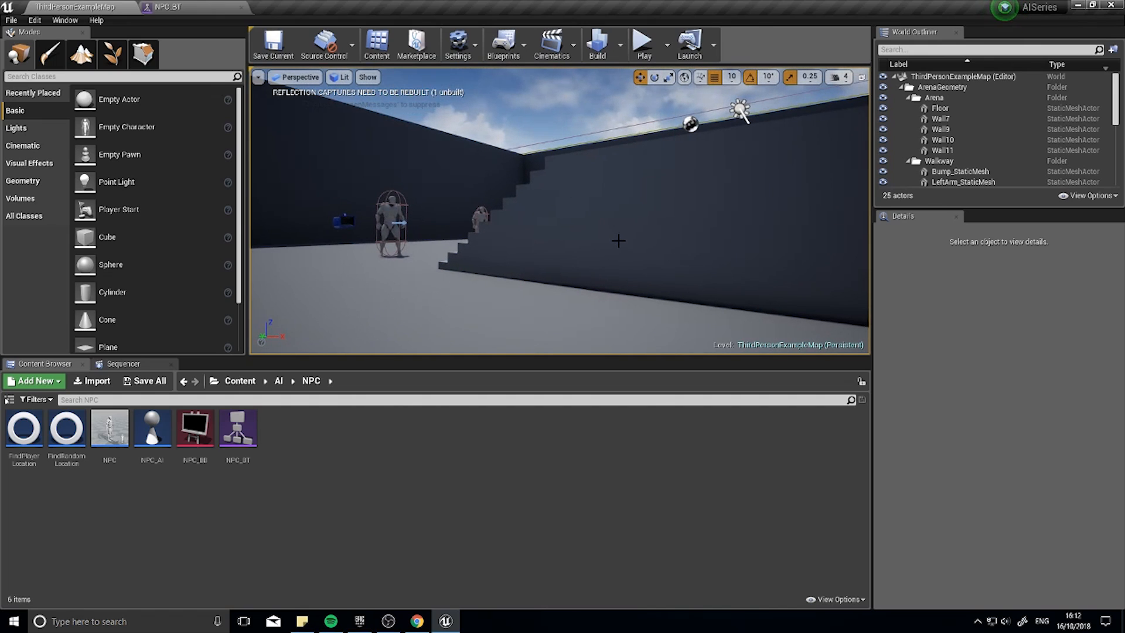
{"action": "mouse_move", "coordinate": [237, 427]}
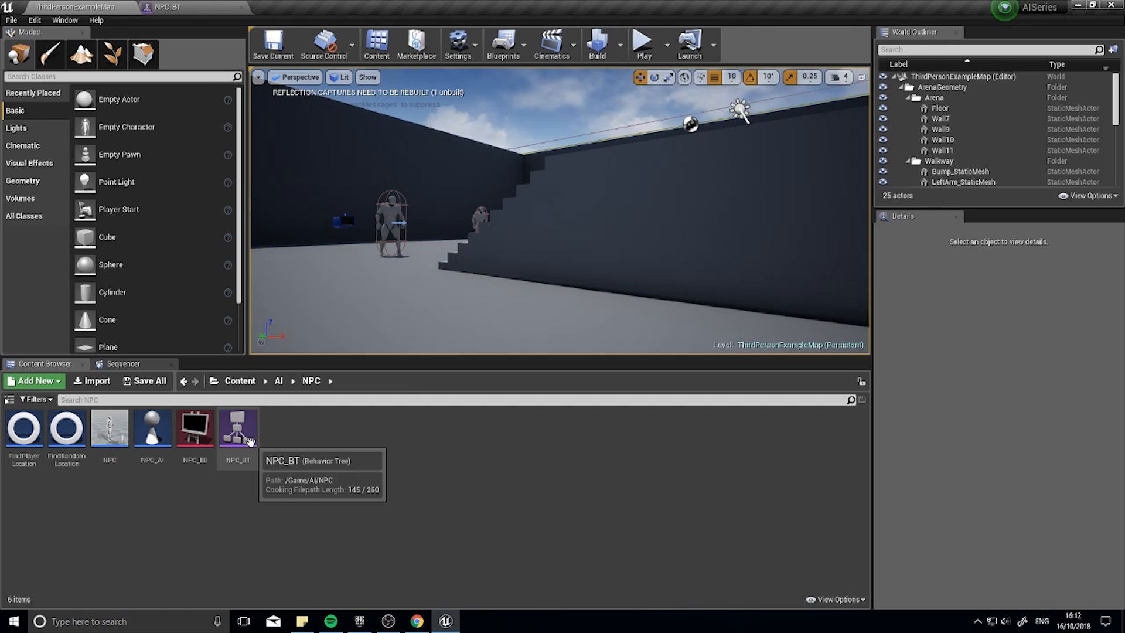
- Open NPC_BT and inspect the Can See Player and Can't See Player decorators
{"action": "double_click", "coordinate": [237, 427]}
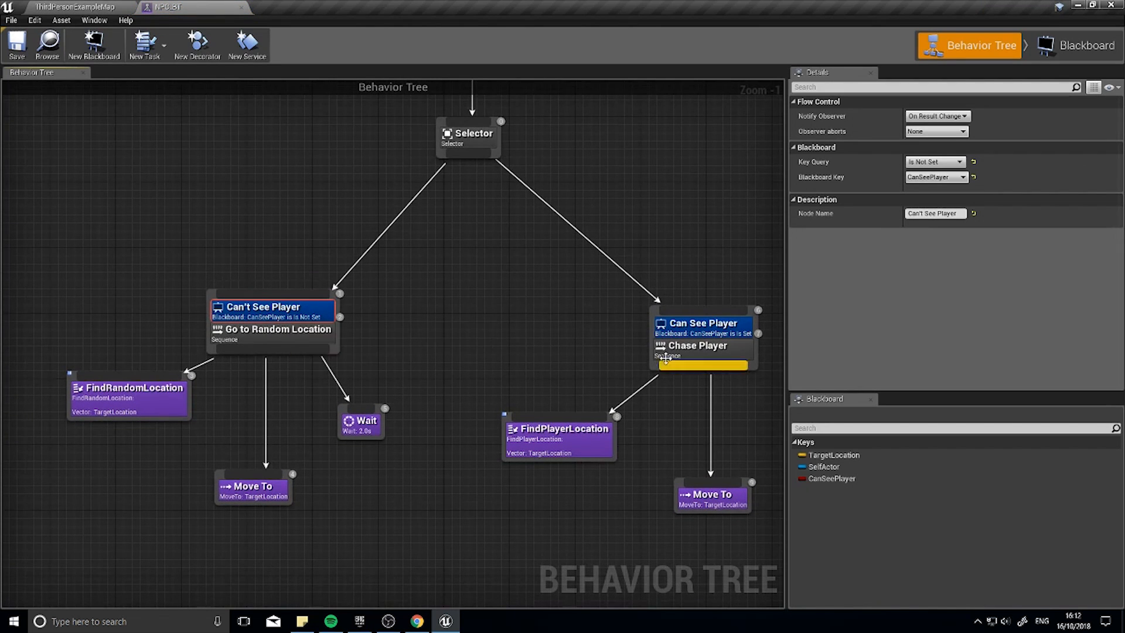
{"action": "left_click", "coordinate": [700, 323]}
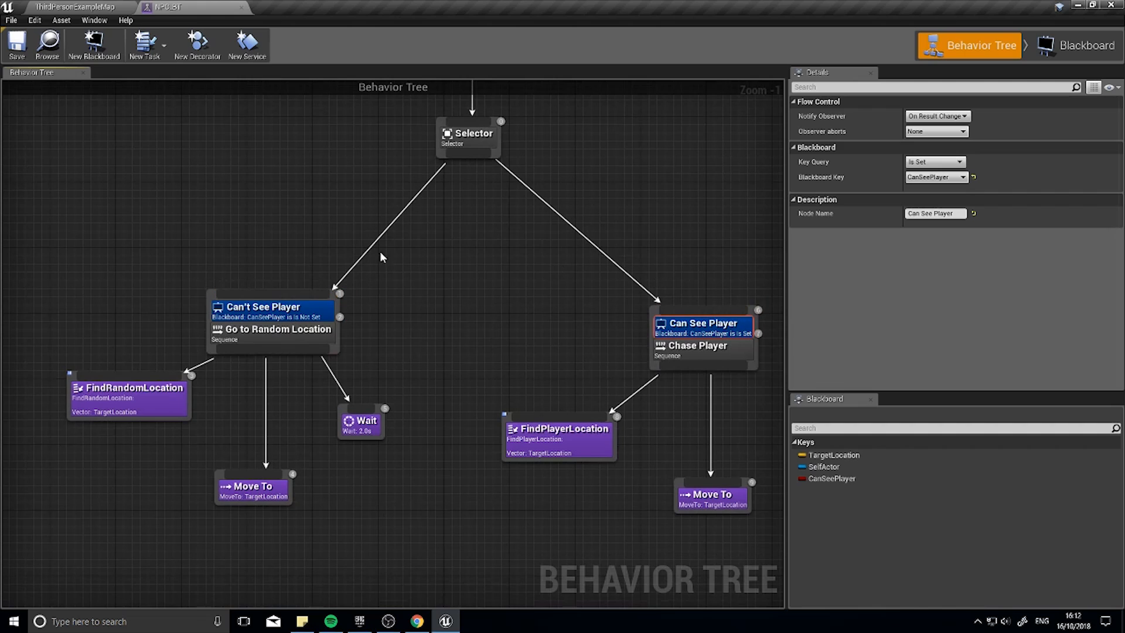
{"action": "mouse_move", "coordinate": [661, 463]}
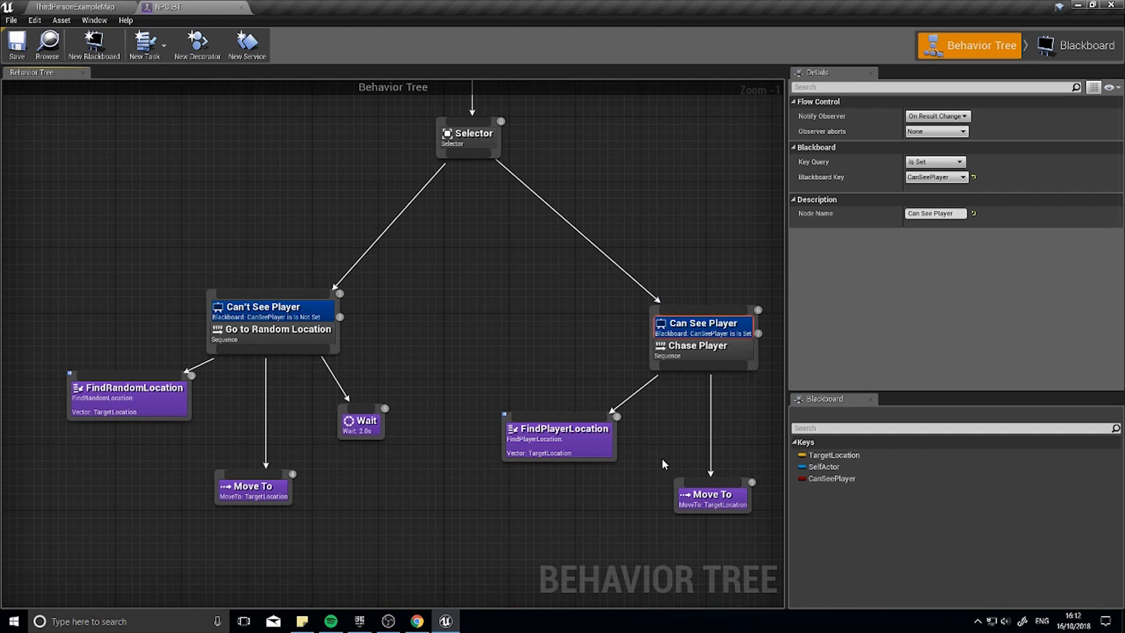
{"action": "left_click", "coordinate": [271, 306]}
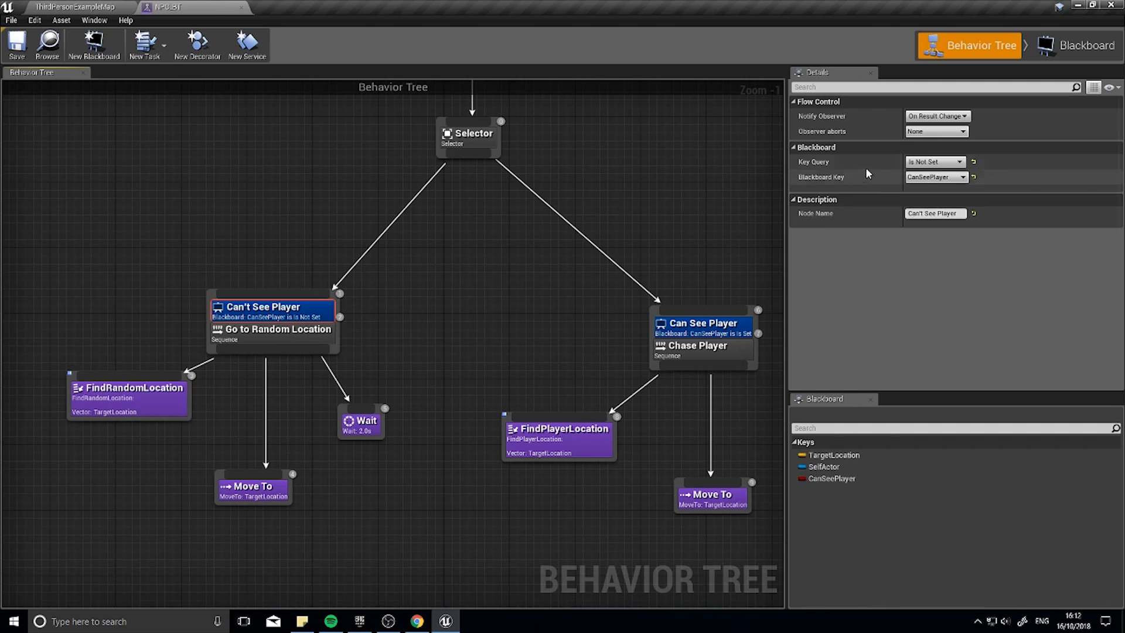
{"action": "mouse_move", "coordinate": [864, 127]}
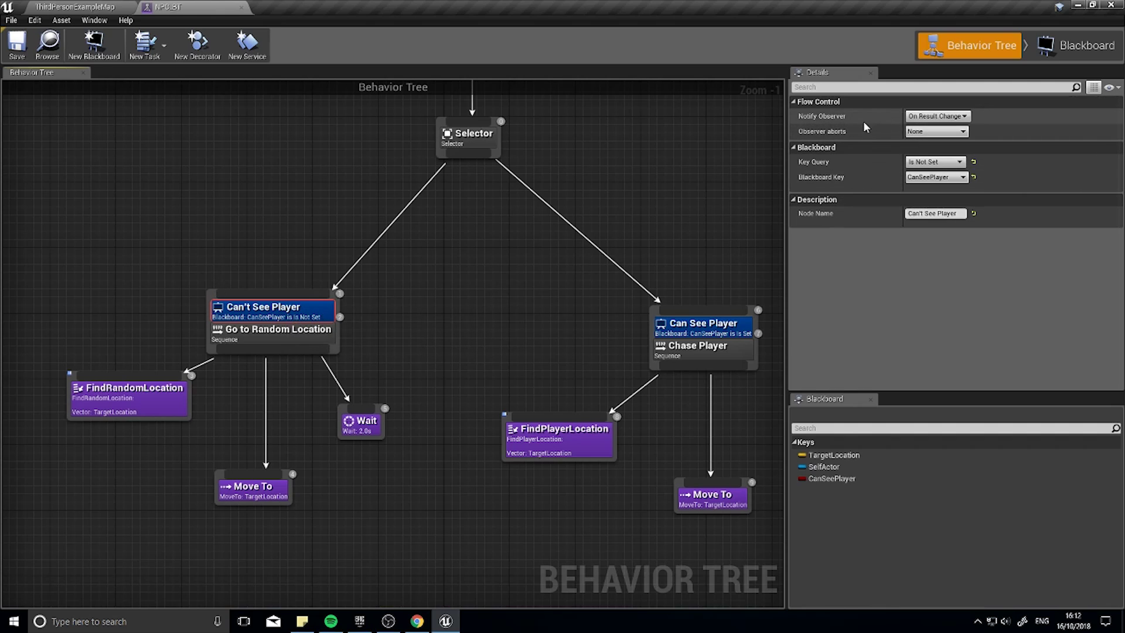
{"action": "mouse_move", "coordinate": [812, 125]}
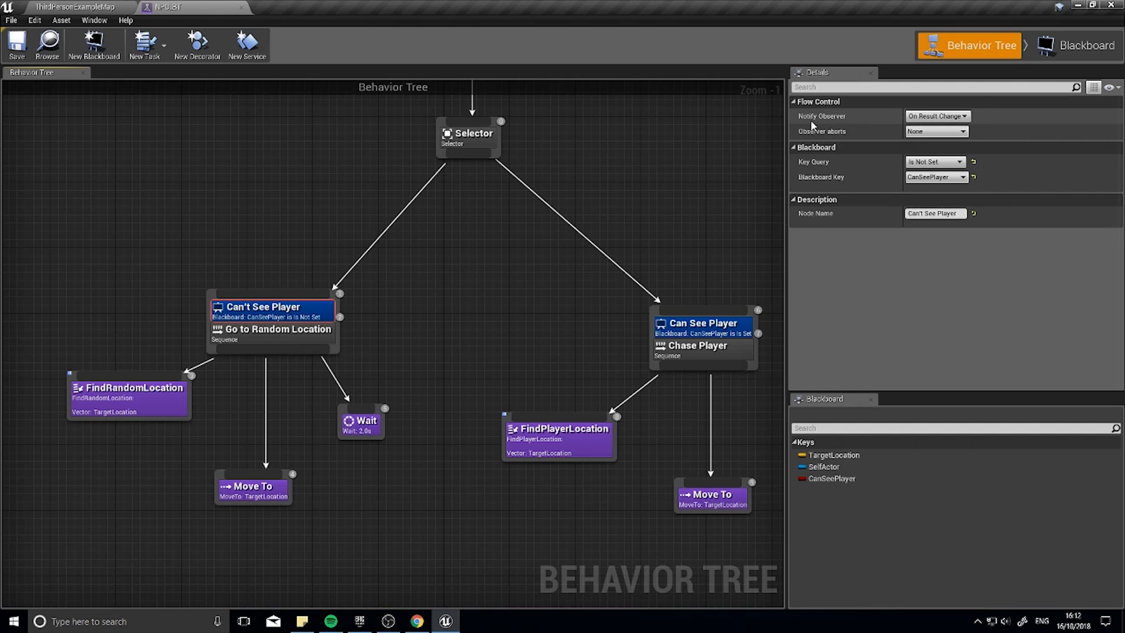
{"action": "mouse_move", "coordinate": [804, 138]}
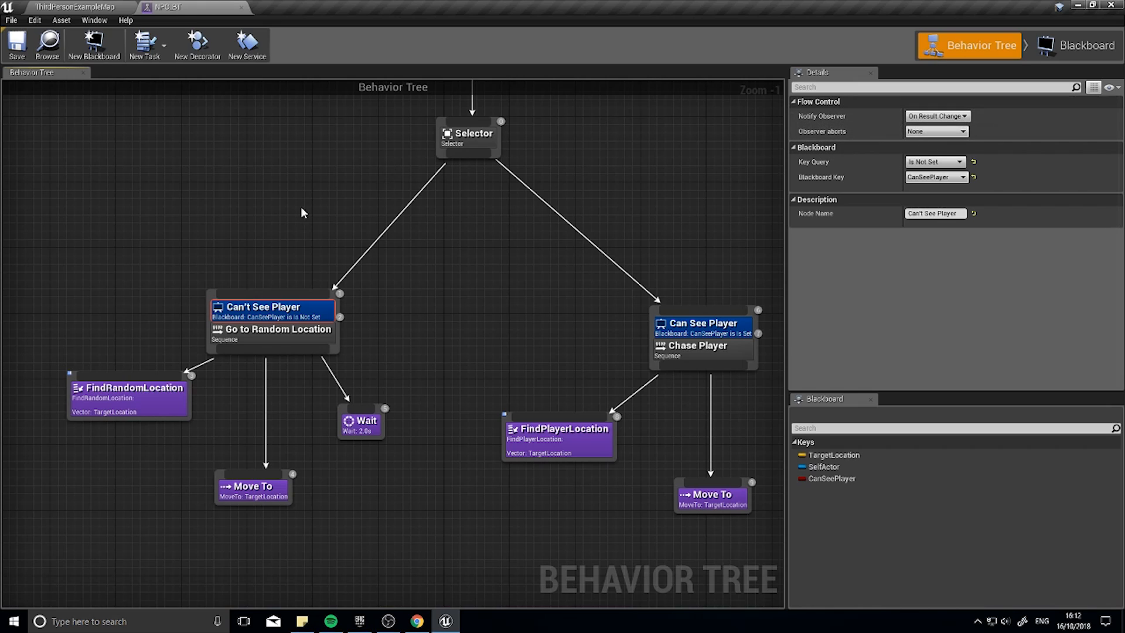
{"action": "mouse_move", "coordinate": [271, 315]}
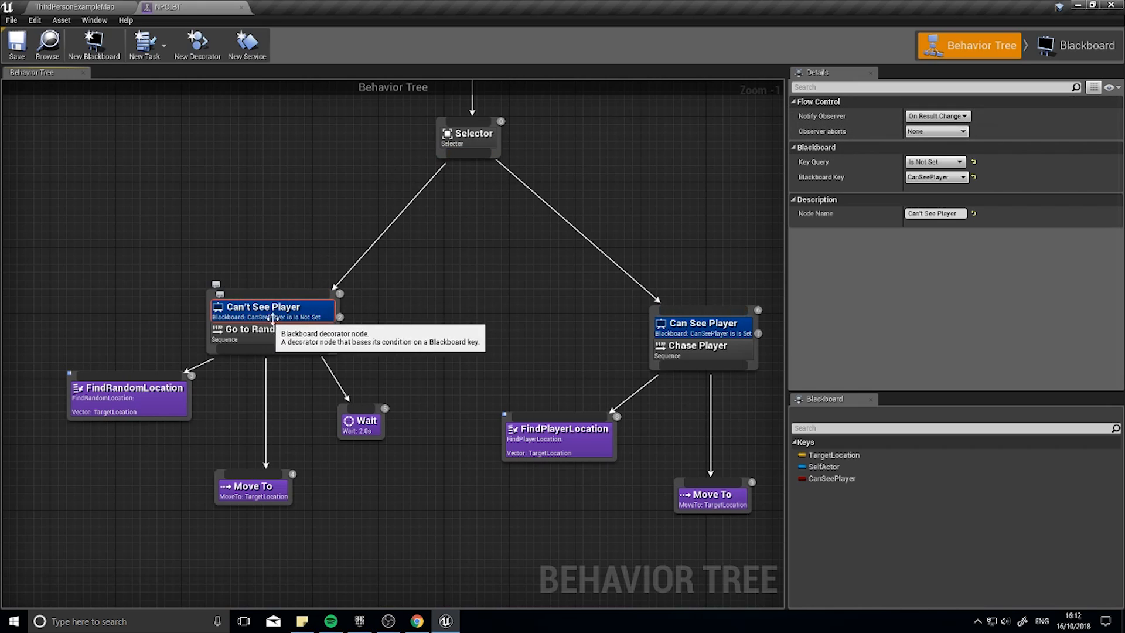
{"action": "mouse_move", "coordinate": [935, 116]}
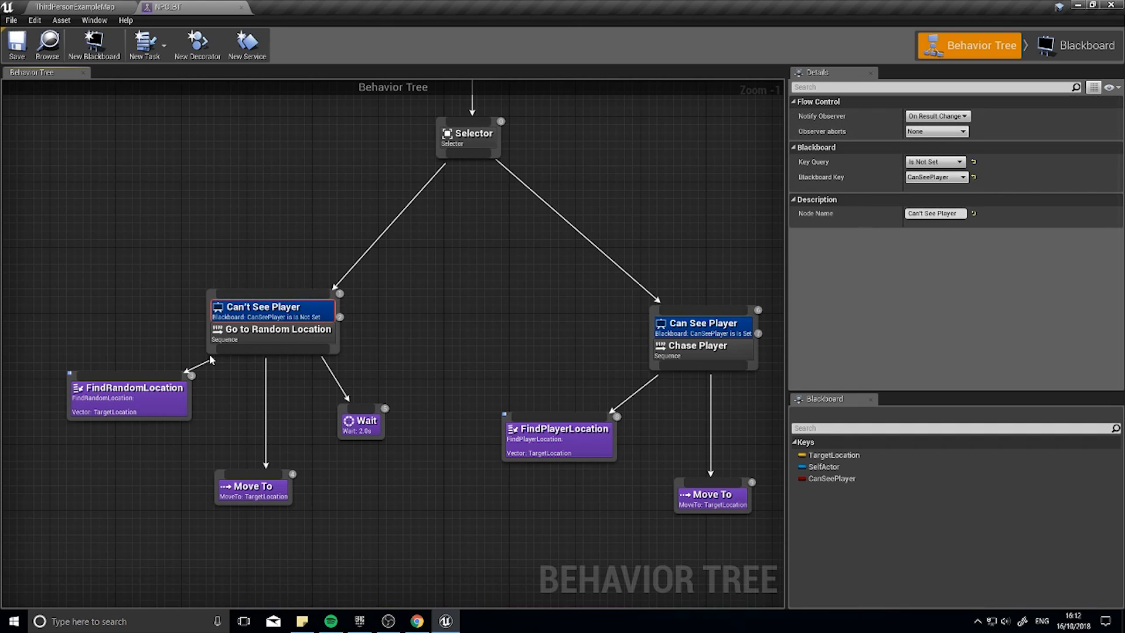
{"action": "mouse_move", "coordinate": [847, 241]}
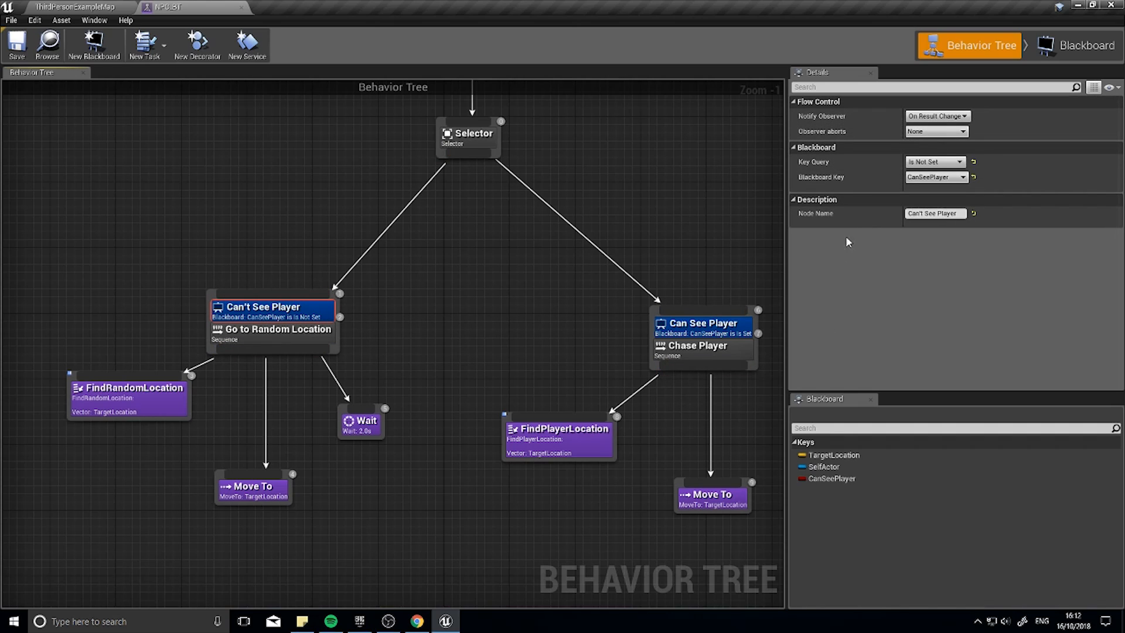
{"action": "left_click", "coordinate": [936, 131]}
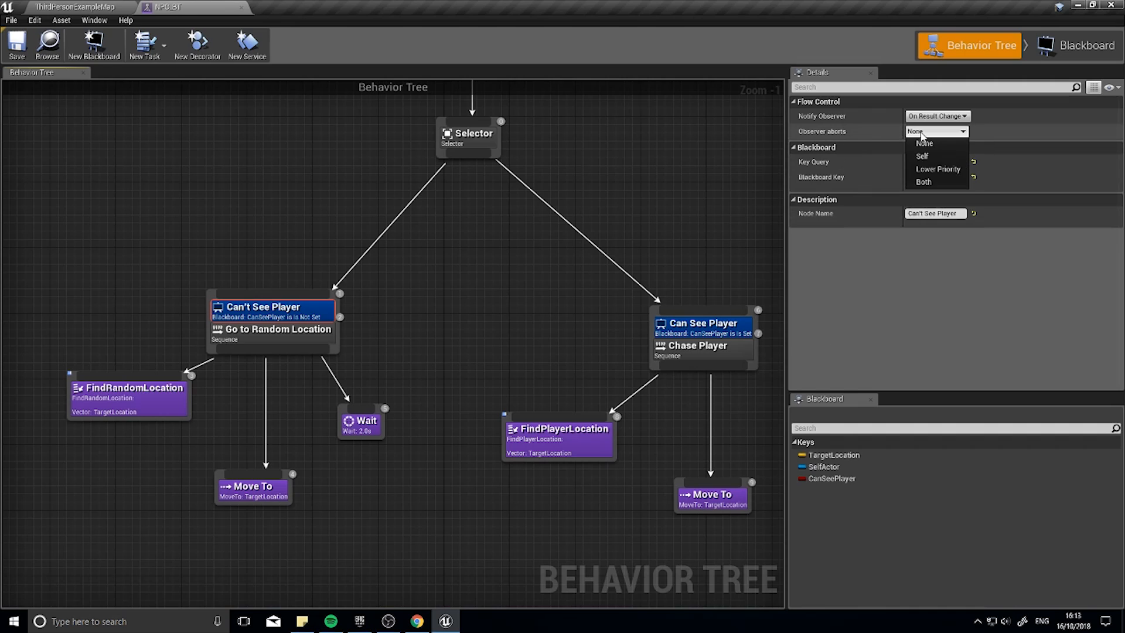
{"action": "mouse_move", "coordinate": [930, 182]}
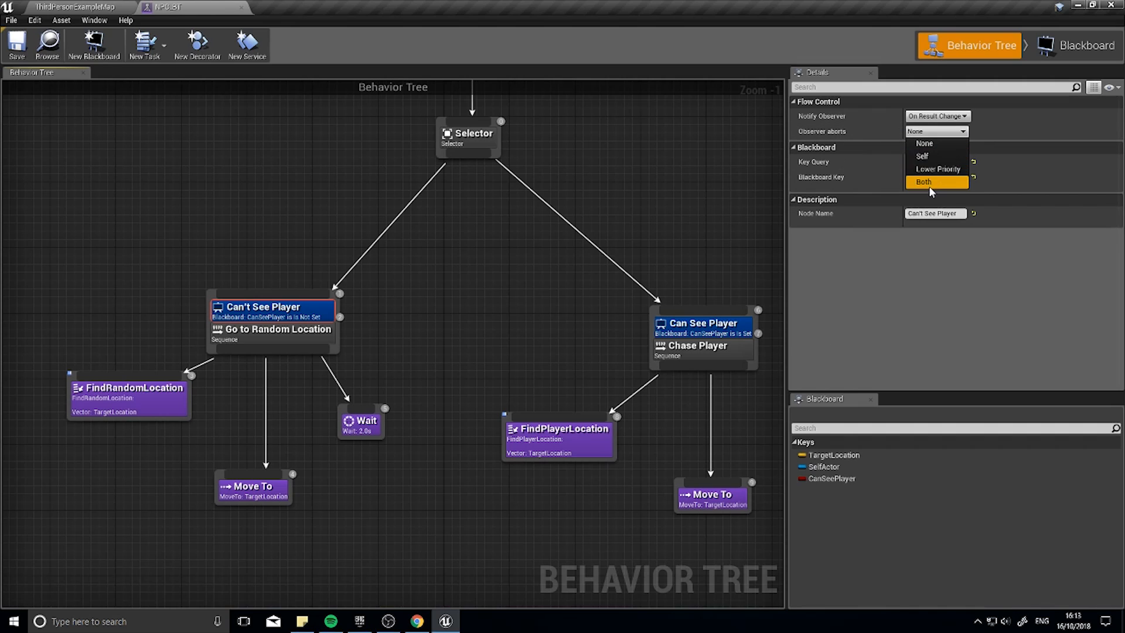
{"action": "left_click", "coordinate": [923, 156]}
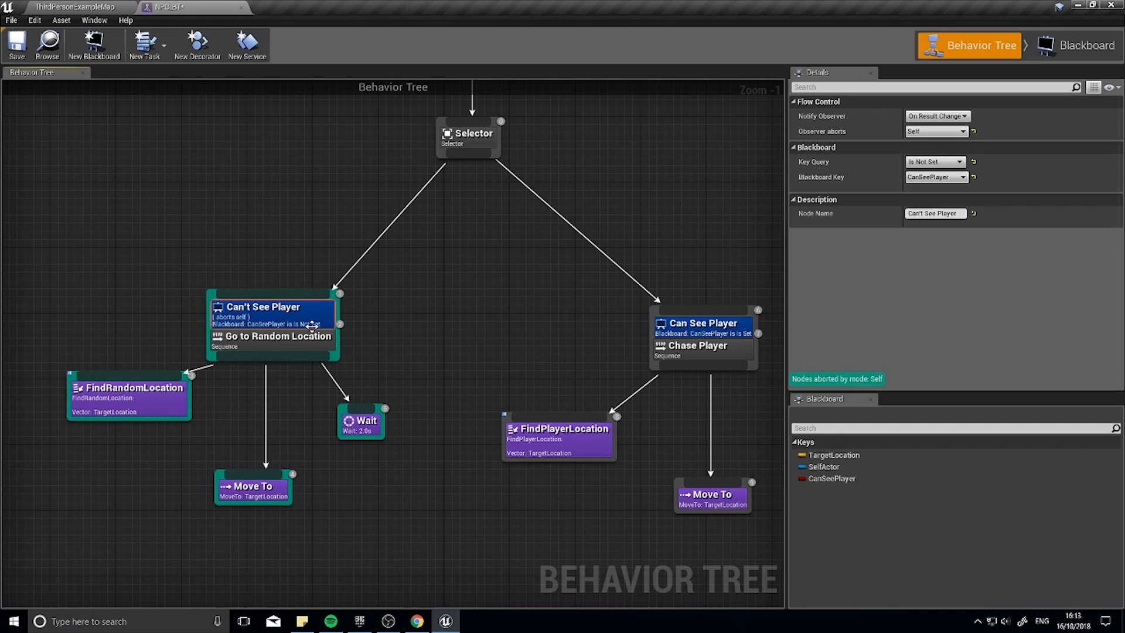
{"action": "mouse_move", "coordinate": [490, 140]}
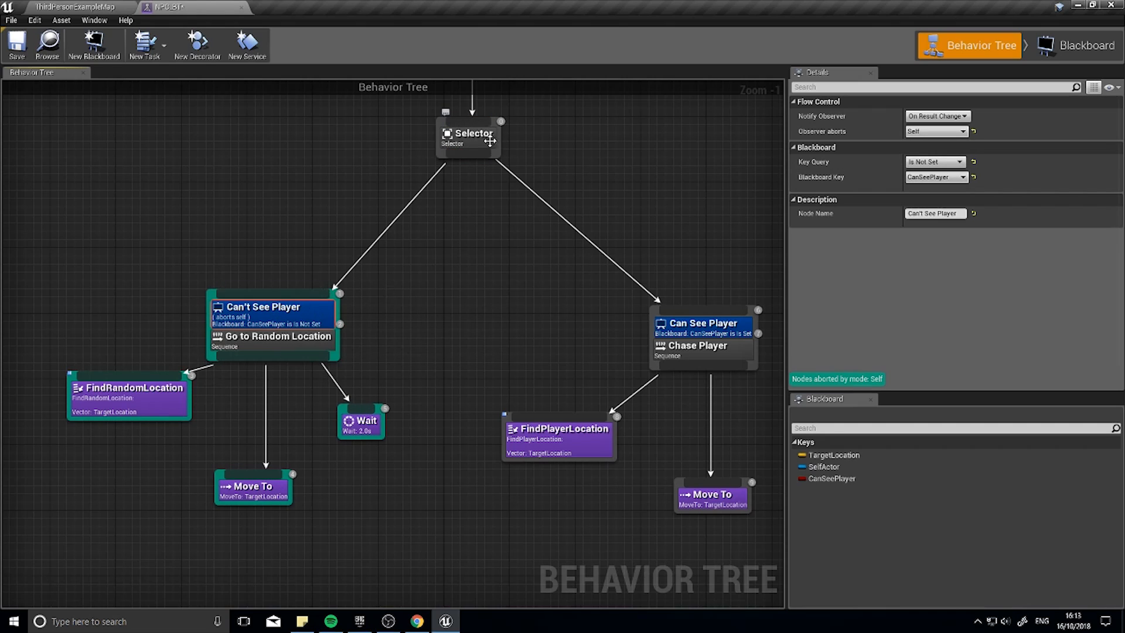
{"action": "mouse_move", "coordinate": [645, 243]}
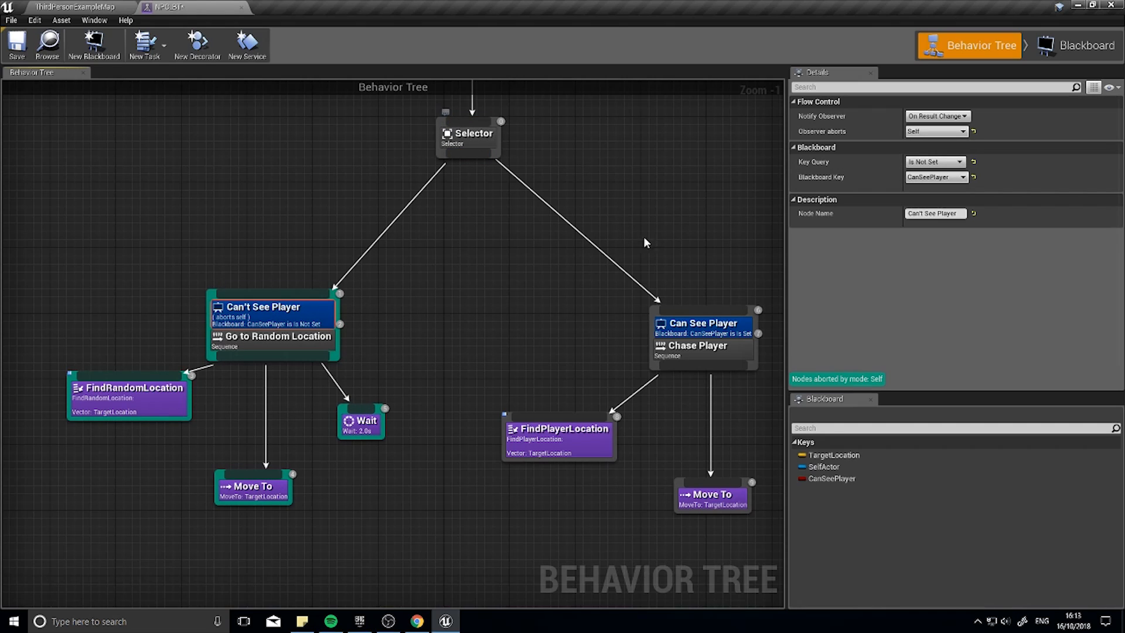
{"action": "mouse_move", "coordinate": [384, 209]}
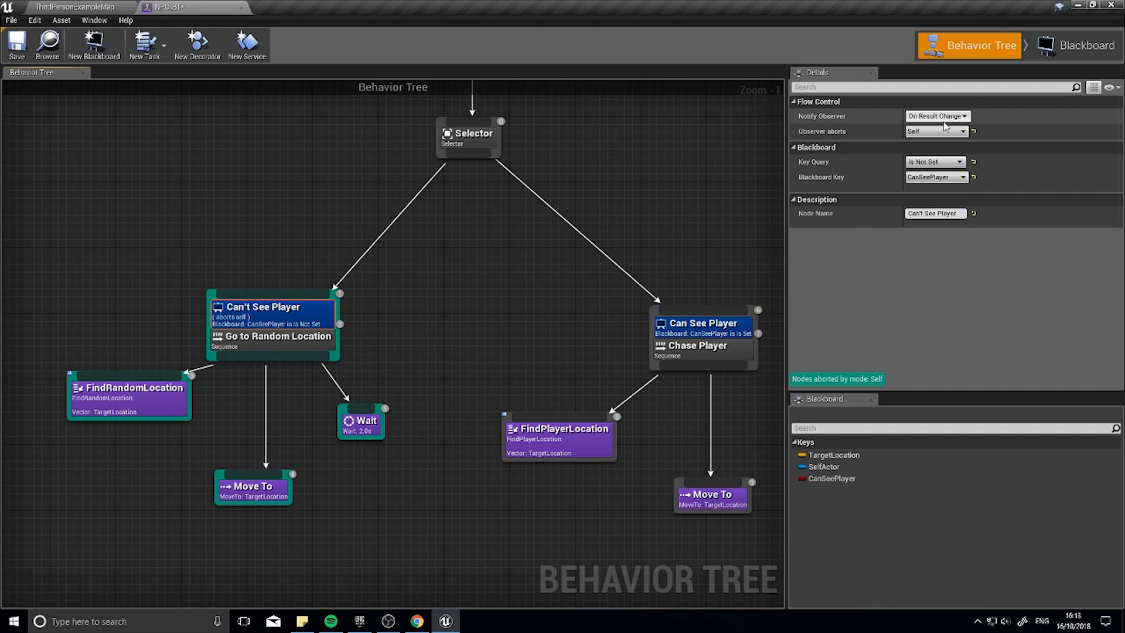
{"action": "left_click", "coordinate": [936, 130]}
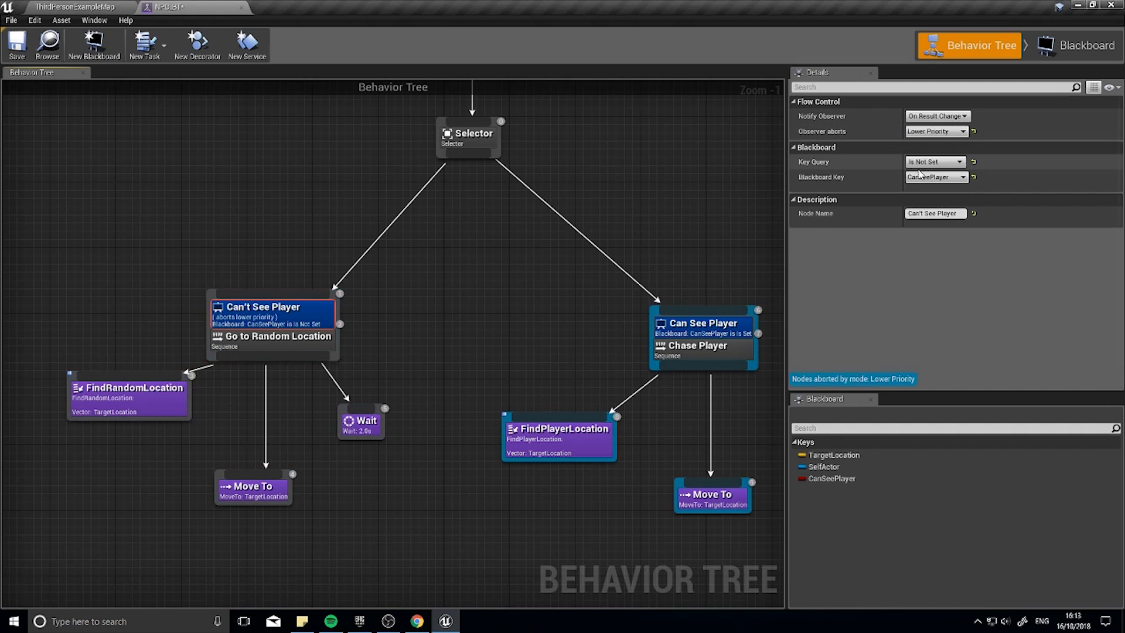
{"action": "mouse_move", "coordinate": [269, 320]}
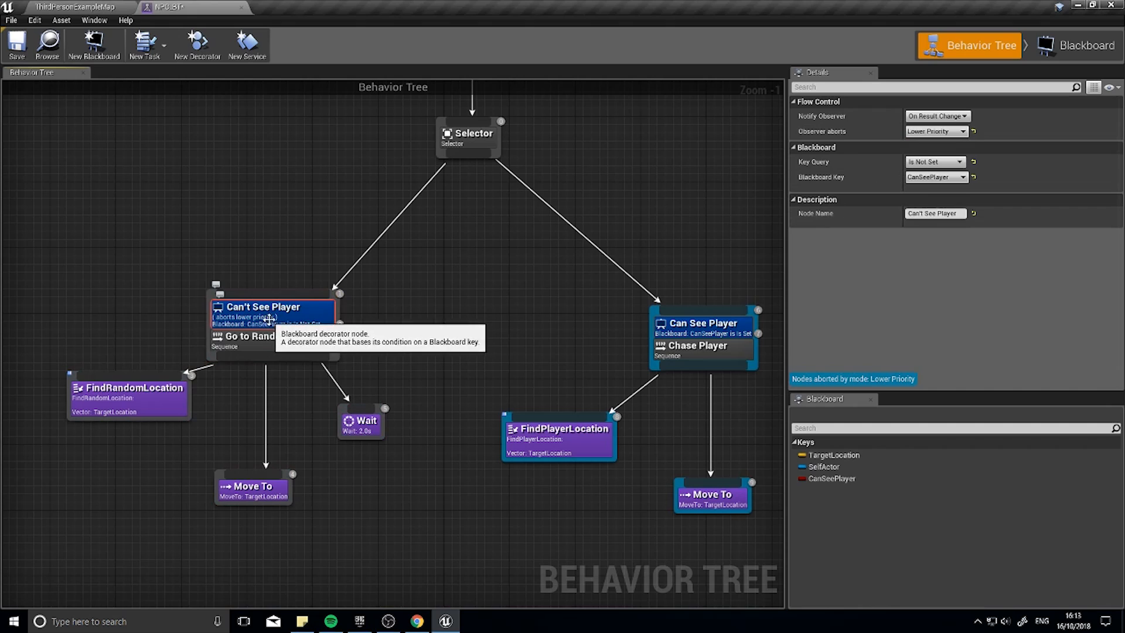
{"action": "mouse_move", "coordinate": [715, 332]}
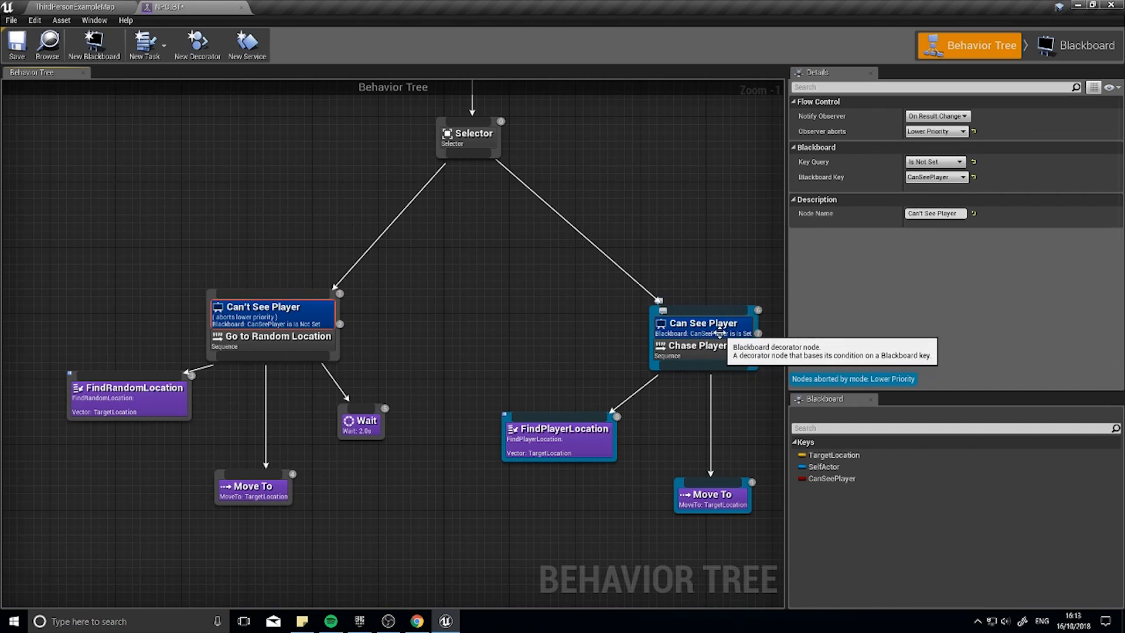
{"action": "mouse_move", "coordinate": [702, 294]}
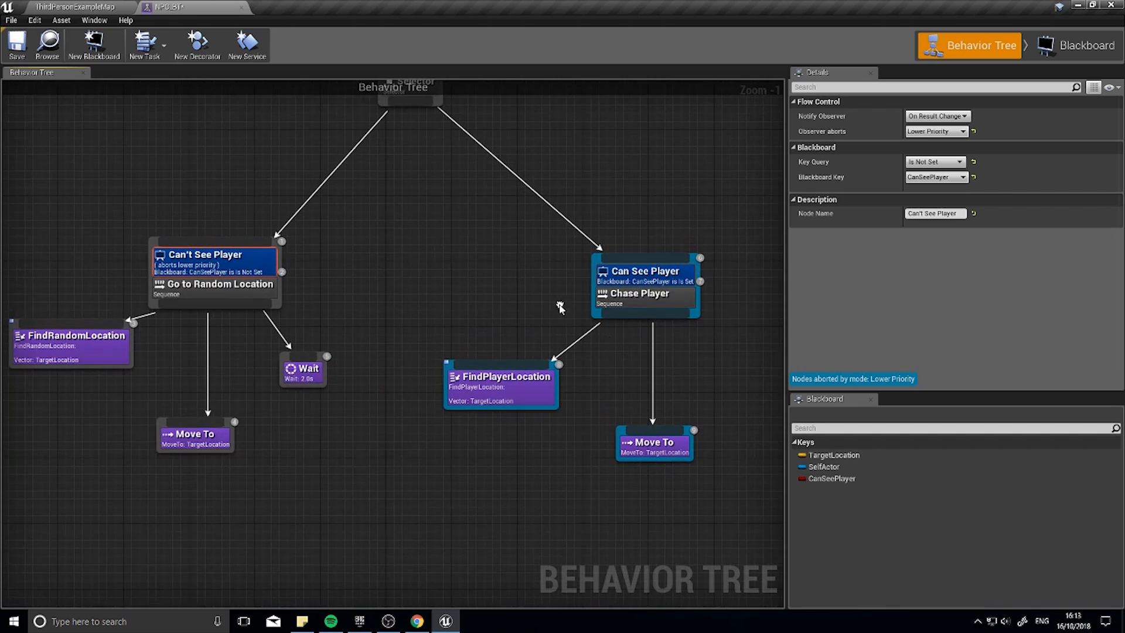
{"action": "mouse_move", "coordinate": [287, 253]}
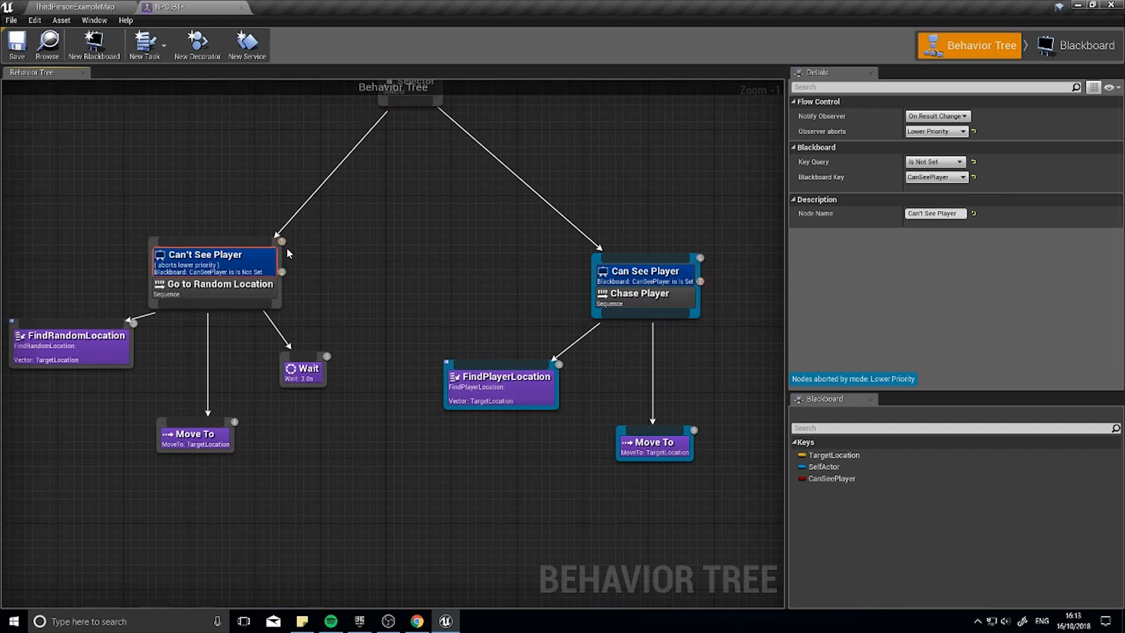
{"action": "left_click", "coordinate": [934, 131]}
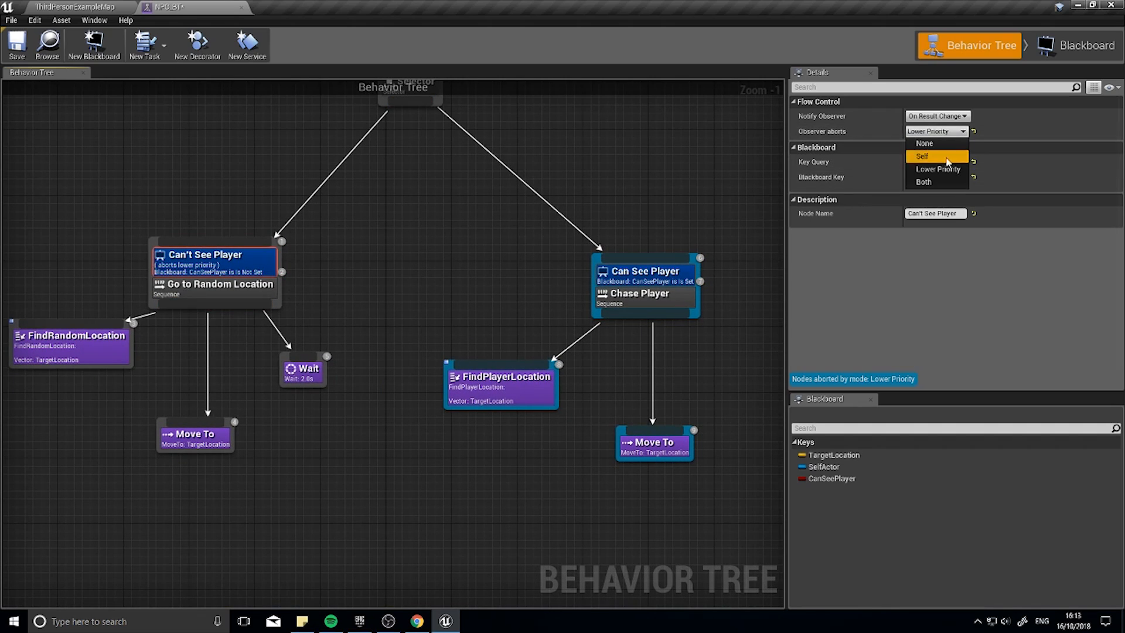
{"action": "left_click", "coordinate": [924, 181]}
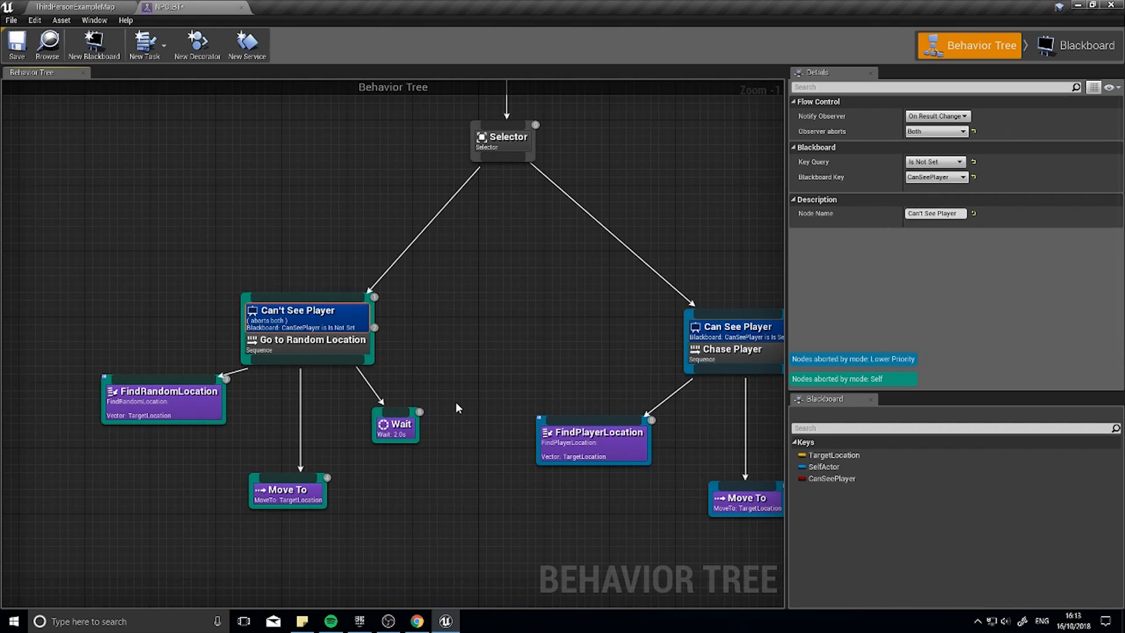
{"action": "mouse_move", "coordinate": [441, 226]}
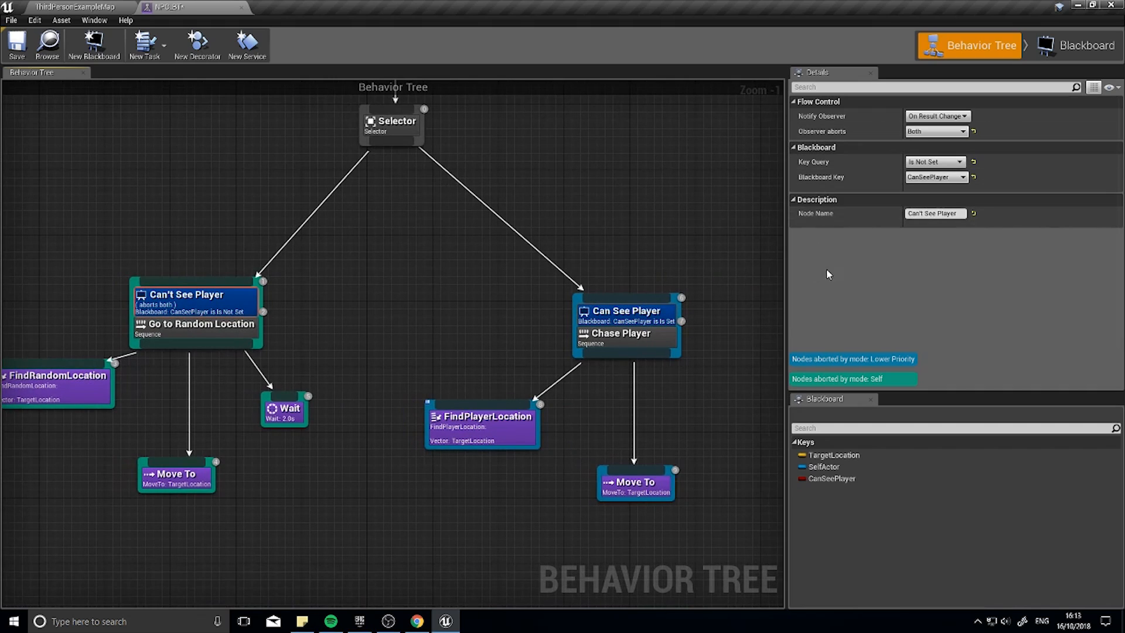
{"action": "left_click", "coordinate": [391, 121]}
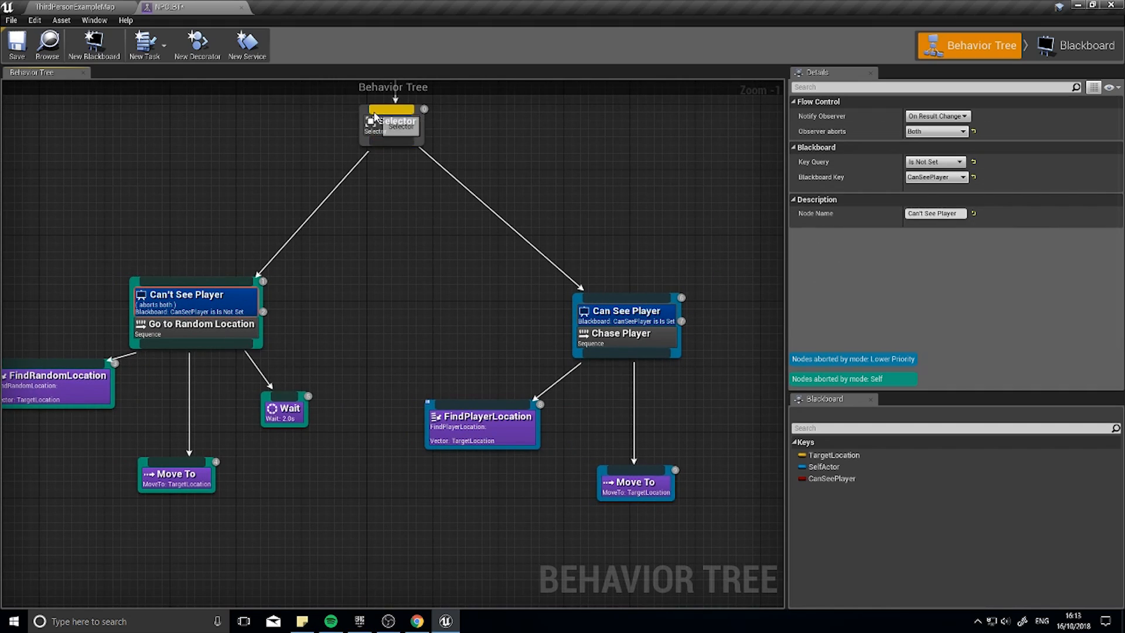
{"action": "left_click", "coordinate": [227, 237]}
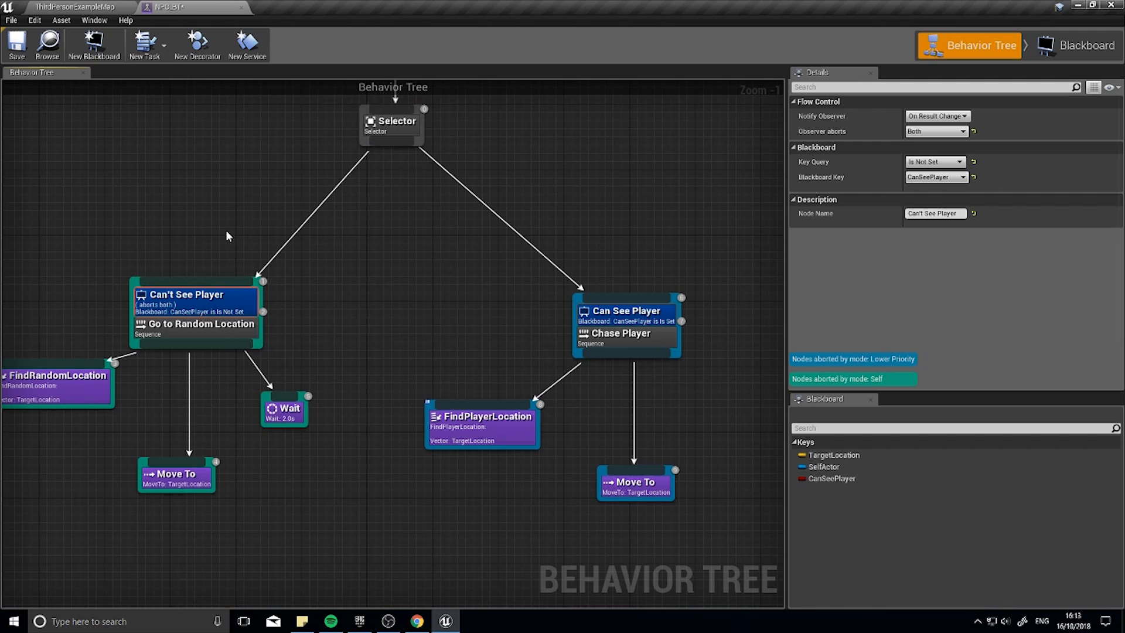
{"action": "mouse_move", "coordinate": [16, 45]}
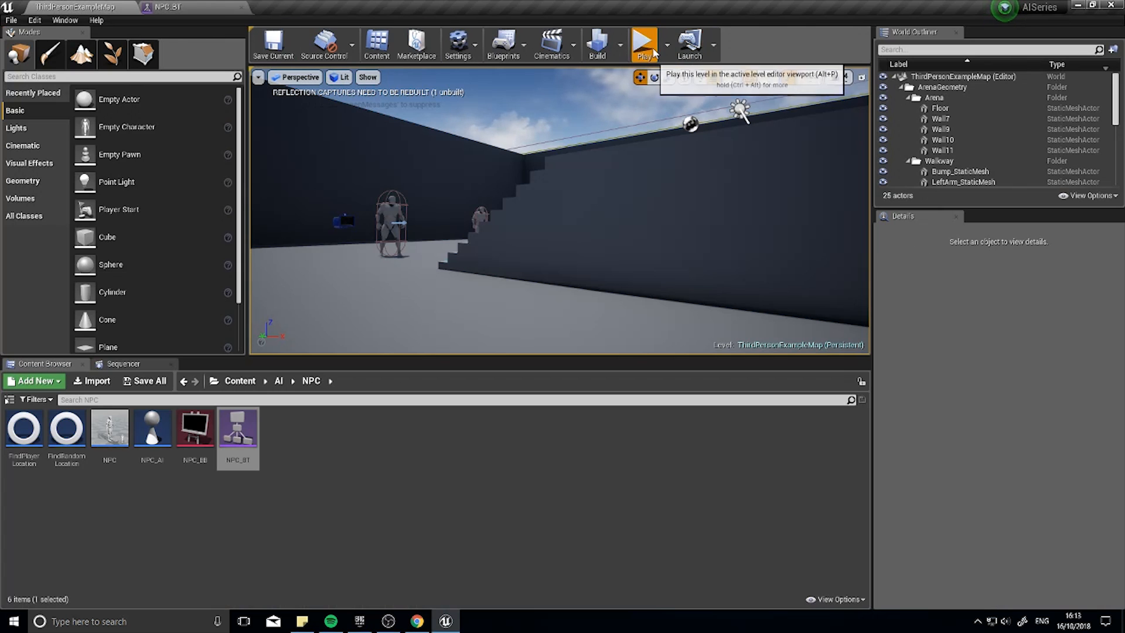
{"action": "left_click", "coordinate": [643, 43]}
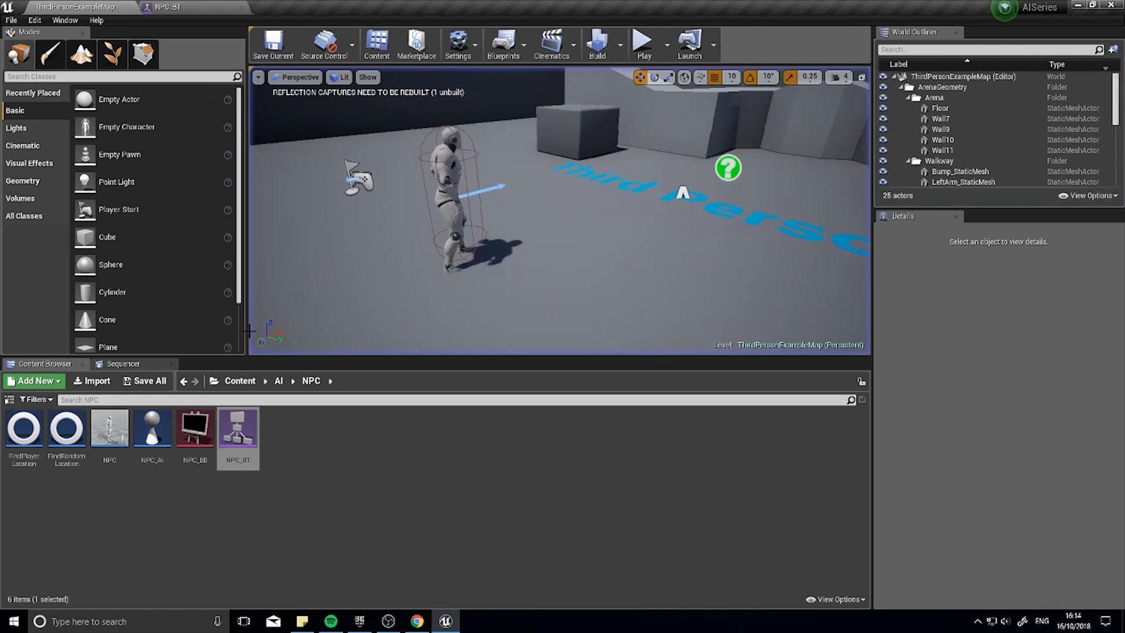
{"action": "mouse_move", "coordinate": [236, 427]}
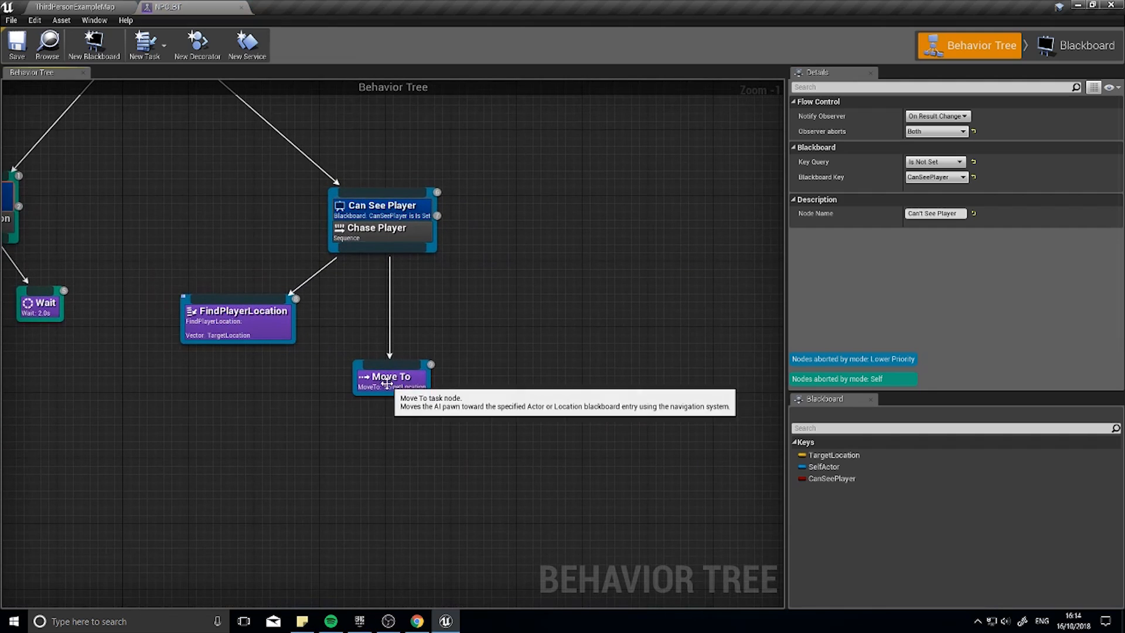
- Inspect the Move To task's details, then create a new custom task blueprint
{"action": "left_click", "coordinate": [387, 377]}
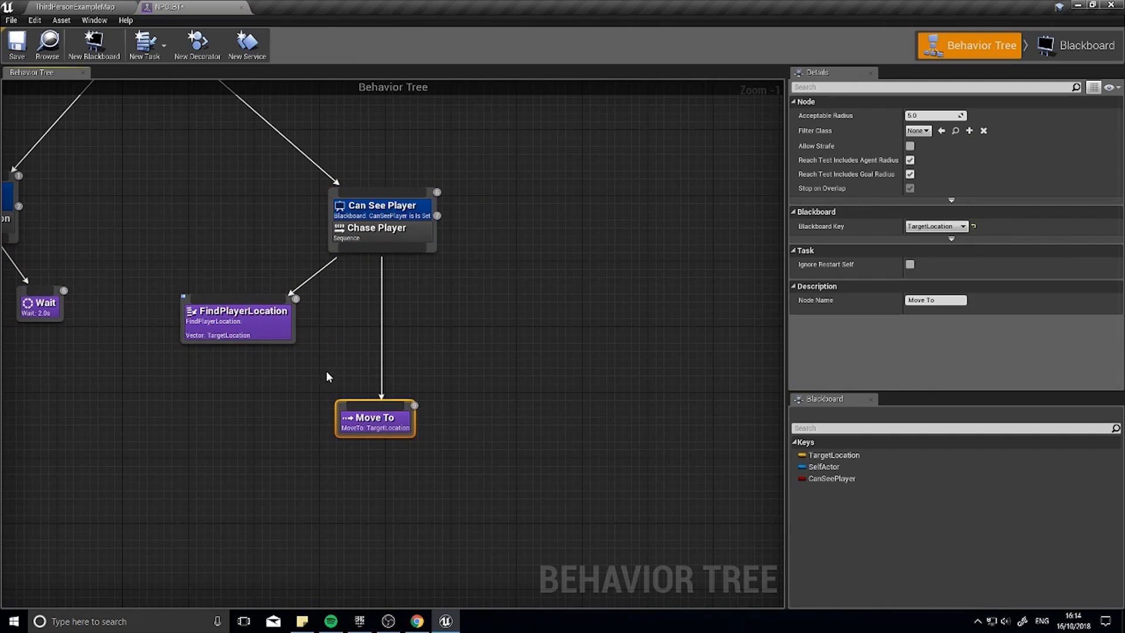
{"action": "mouse_move", "coordinate": [262, 286]}
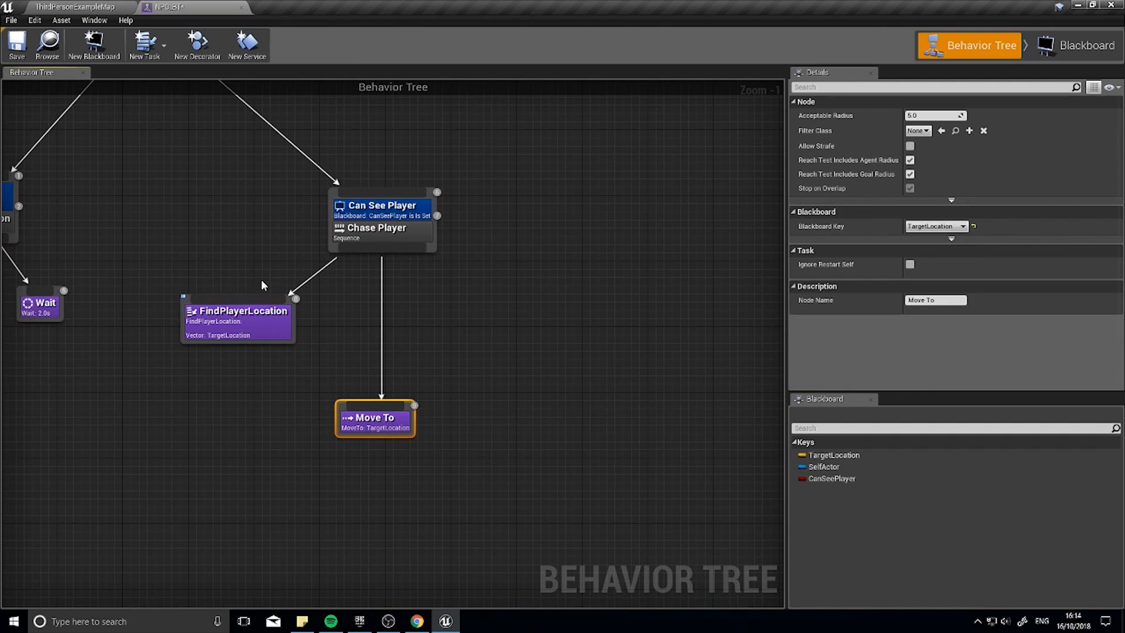
{"action": "mouse_move", "coordinate": [172, 81]}
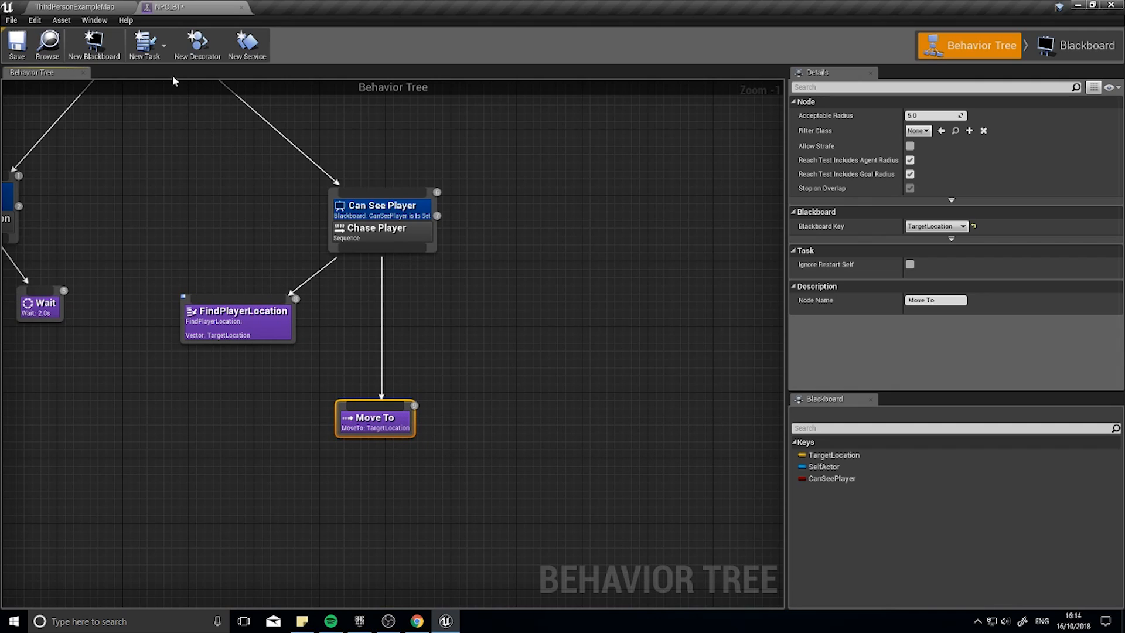
{"action": "left_click", "coordinate": [143, 44]}
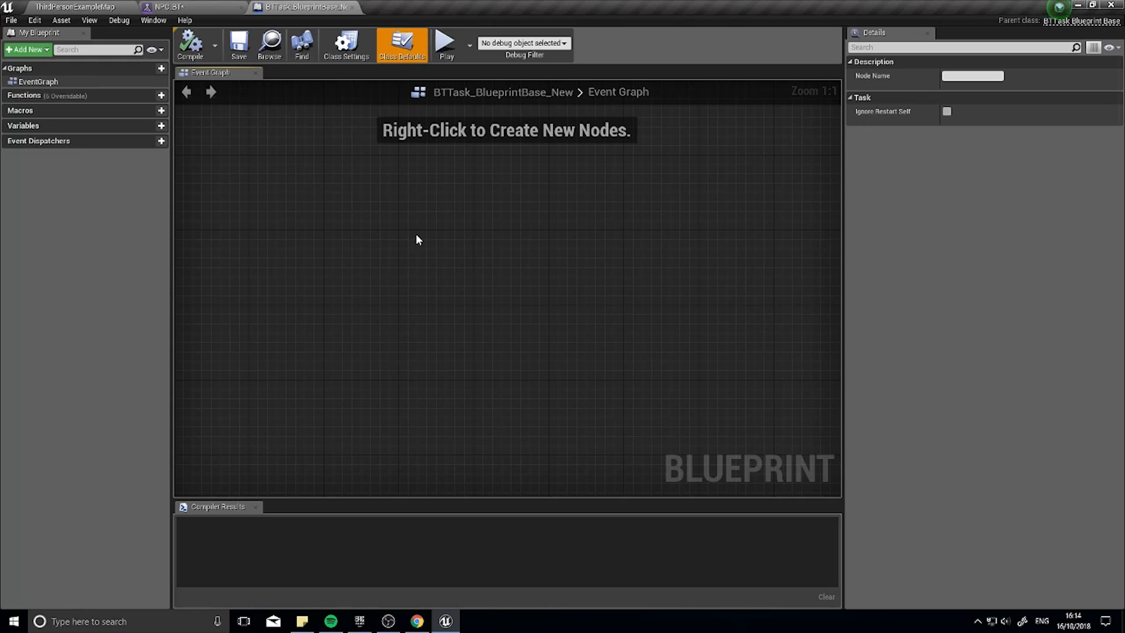
- Name the task ChasePlayer and add Event Receive Execute AI plus Finish Execute
{"action": "left_click", "coordinate": [72, 6]}
{"action": "type", "text": "finsih"}
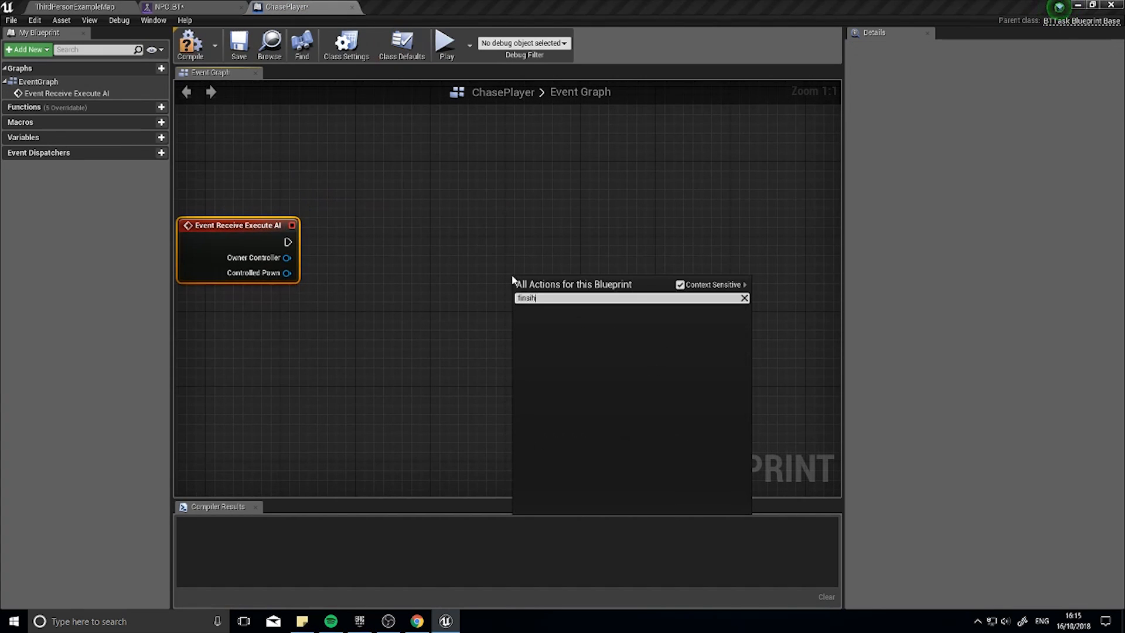
{"action": "type", "text": "finish"}
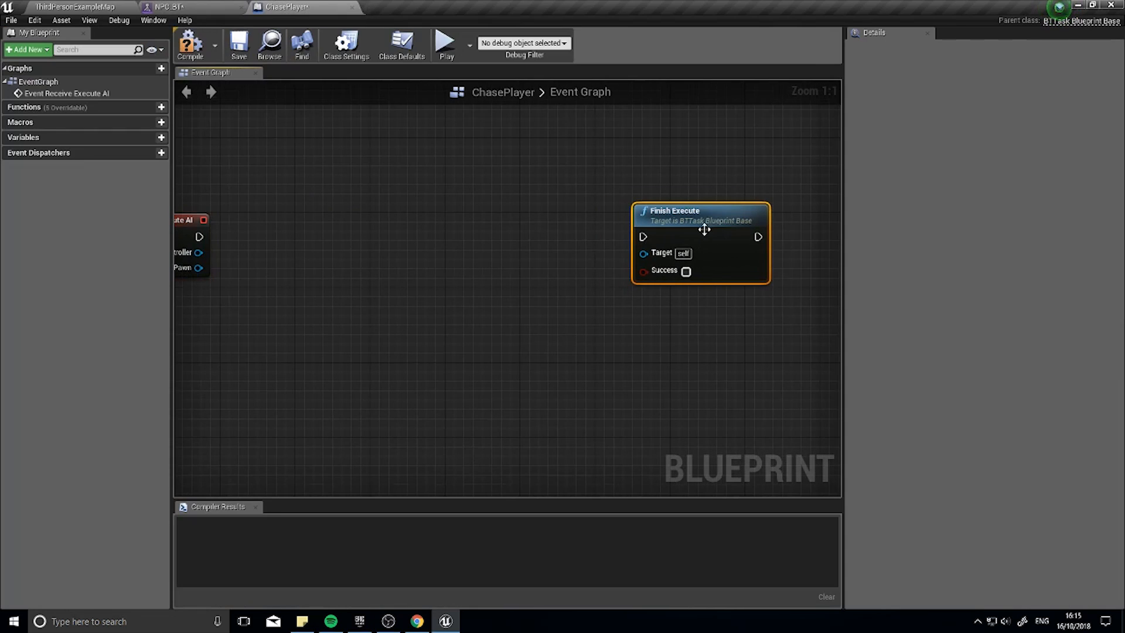
{"action": "mouse_move", "coordinate": [686, 271]}
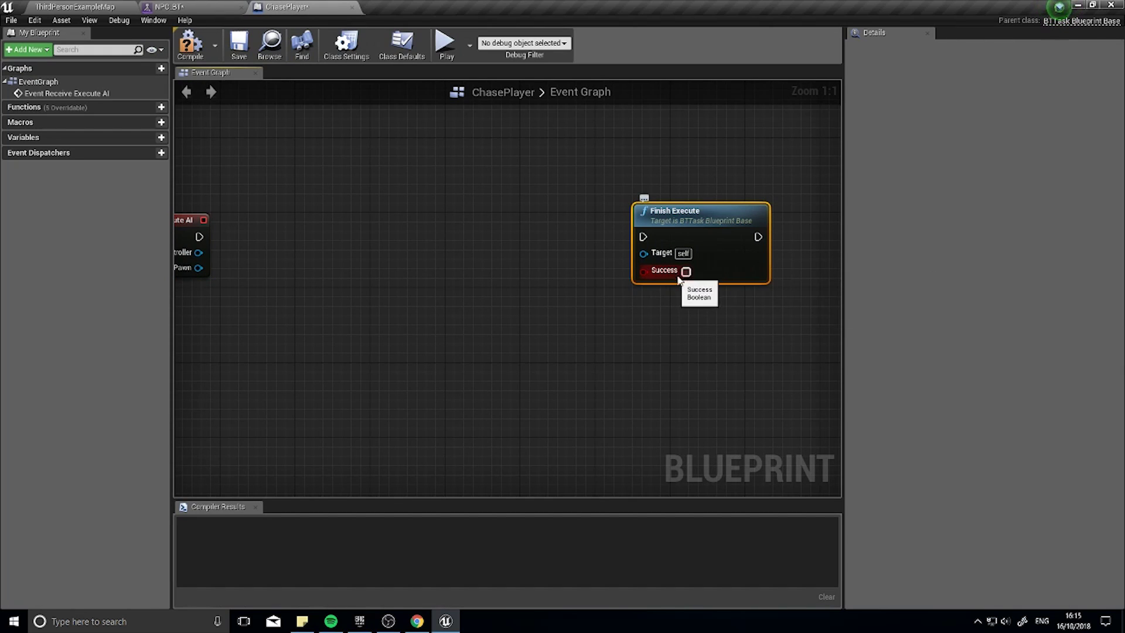
{"action": "mouse_move", "coordinate": [707, 267]}
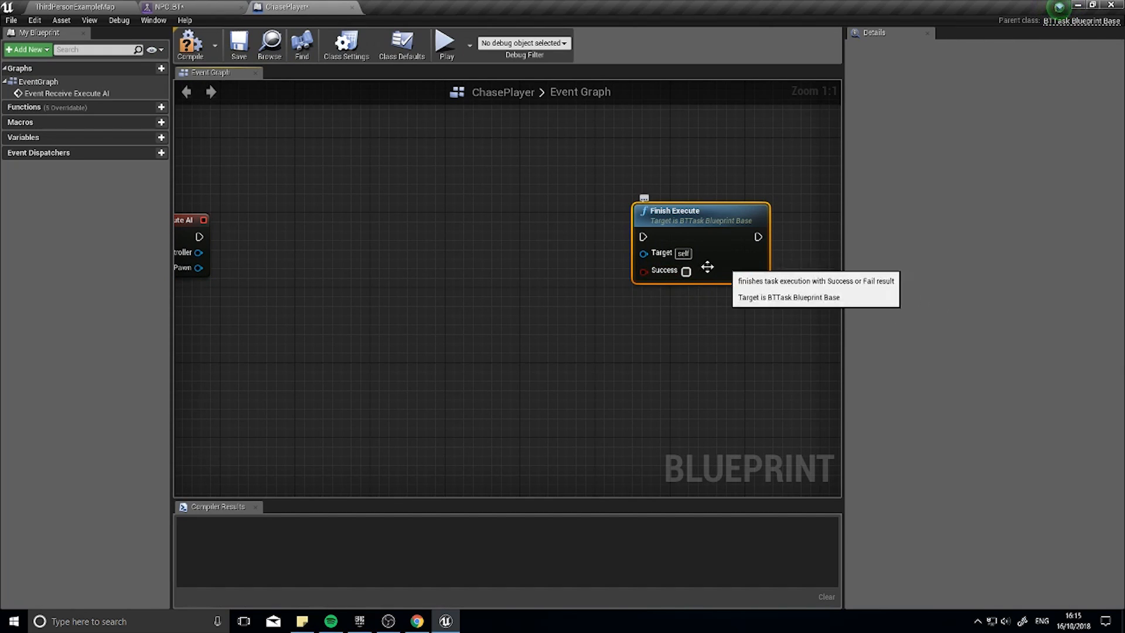
{"action": "mouse_move", "coordinate": [600, 269]}
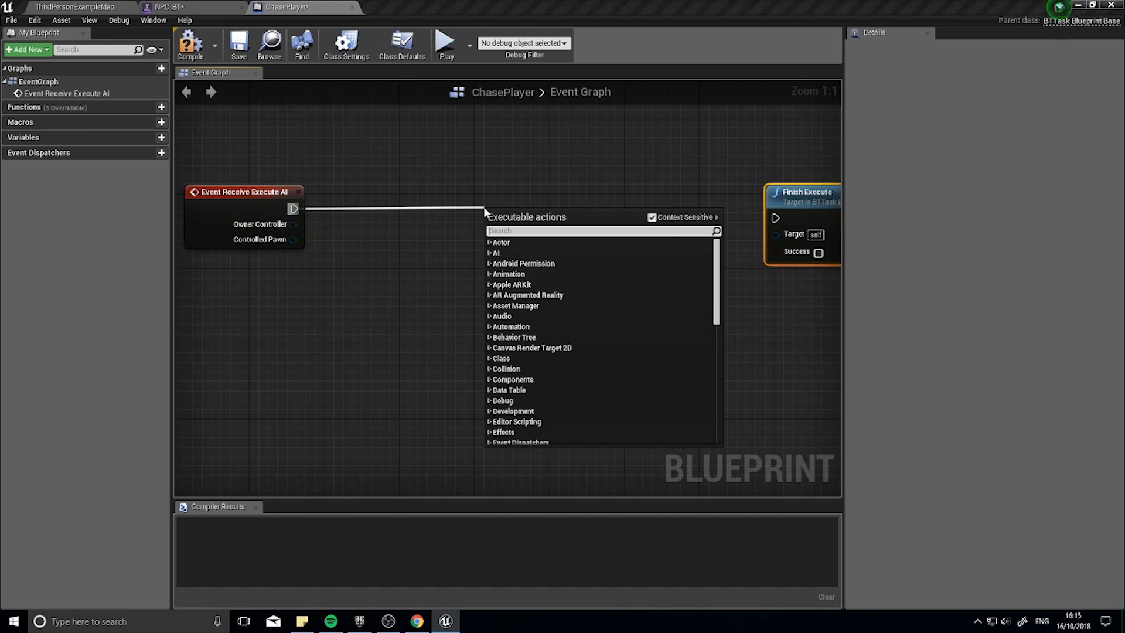
- Search 'mov' from the Execute AI pin to find Simple Move to Location
{"action": "type", "text": "move to"}
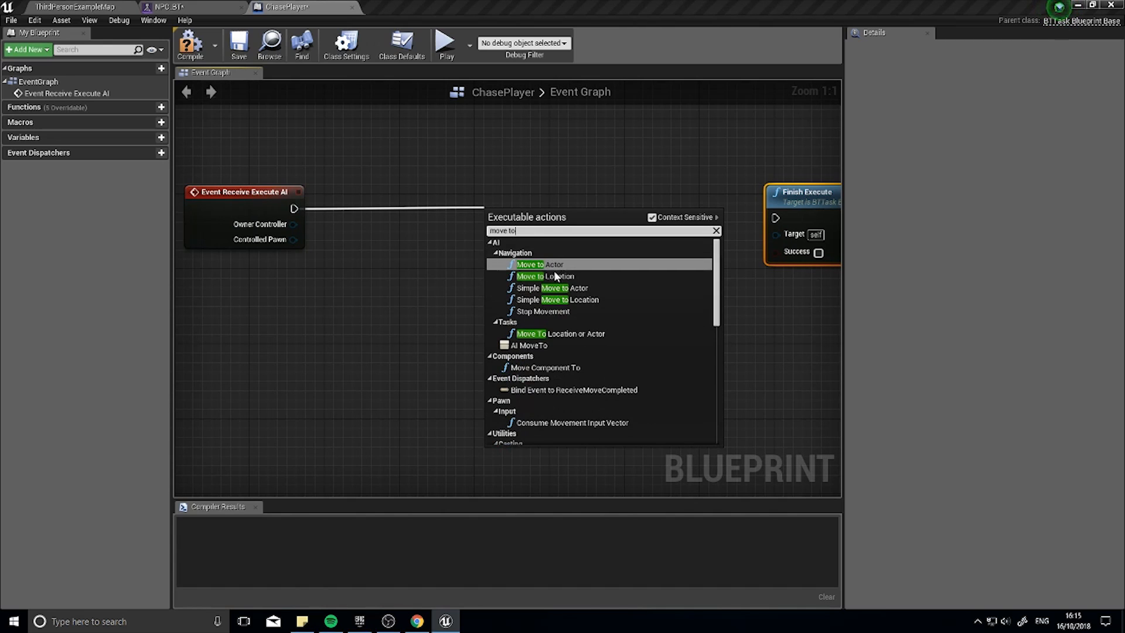
{"action": "mouse_move", "coordinate": [570, 299]}
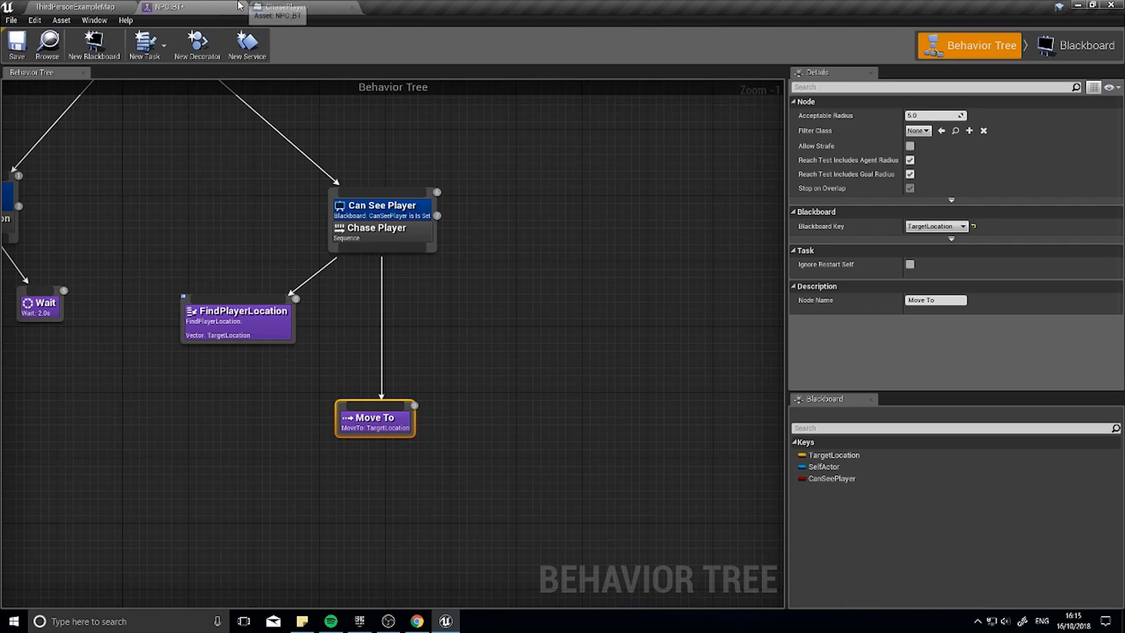
- Check FindPlayerLocation's TargetLocation key and view the NPC blackboard's keys
{"action": "left_click", "coordinate": [280, 7]}
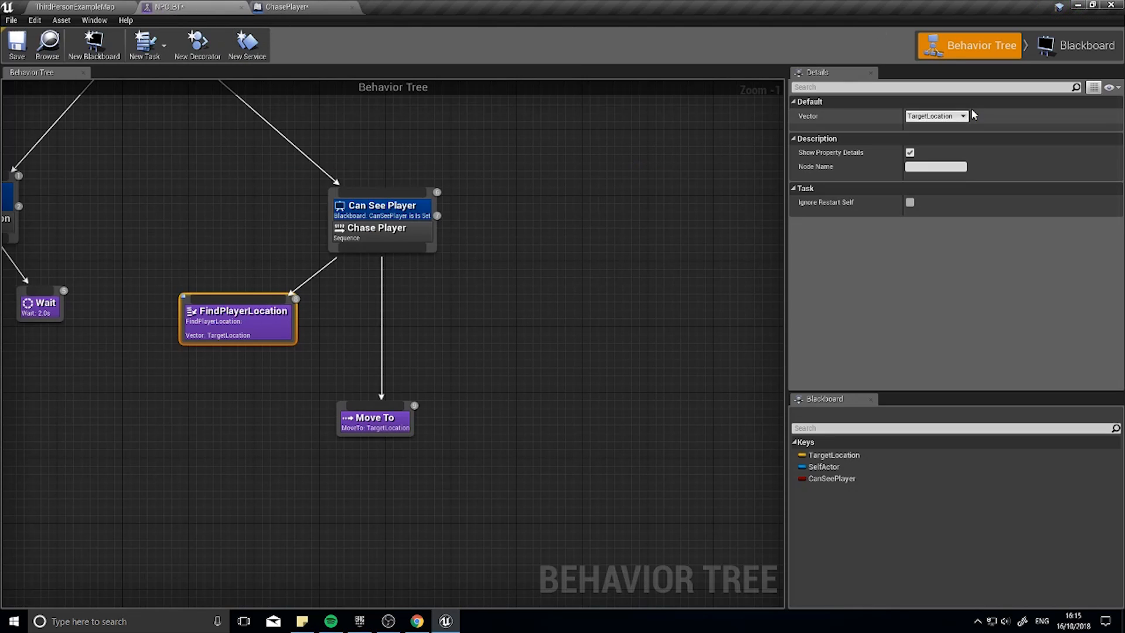
{"action": "left_click", "coordinate": [1083, 45]}
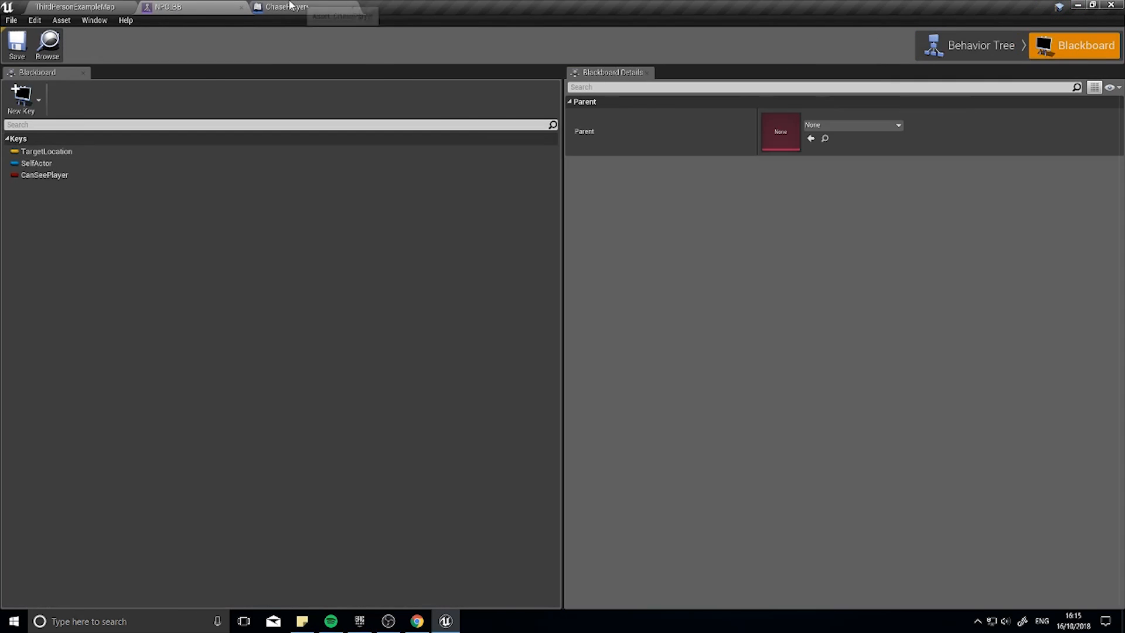
- Make ChasePlayer's Vector variable an instance-editable Blackboard Key Selector and compile
{"action": "left_click", "coordinate": [280, 6]}
{"action": "type", "text": "blackb"}
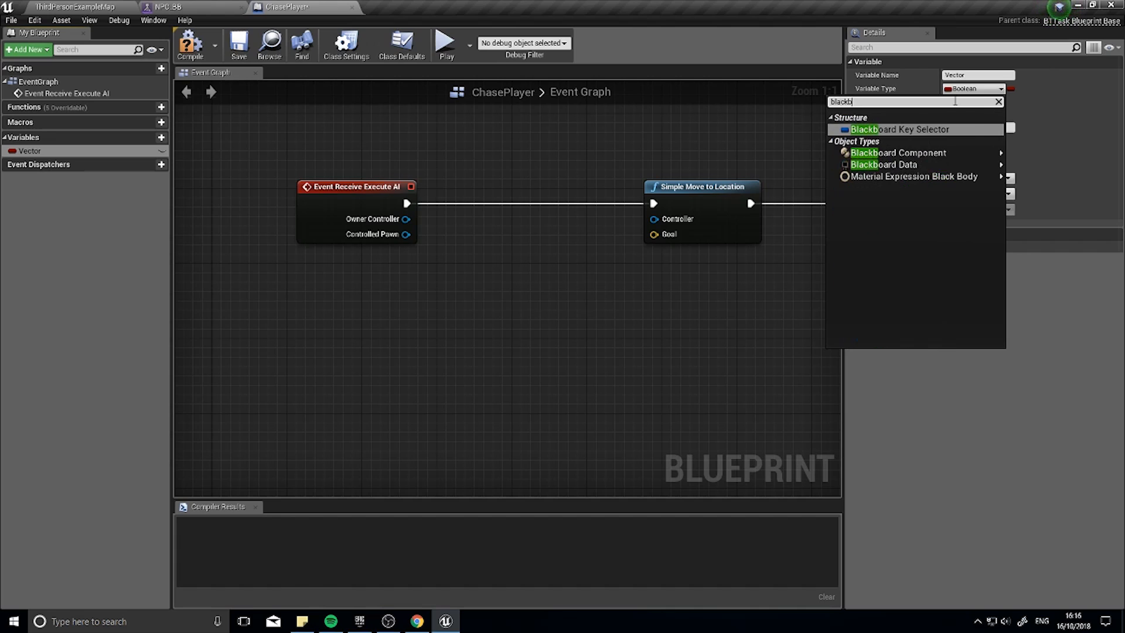
{"action": "left_click", "coordinate": [896, 129]}
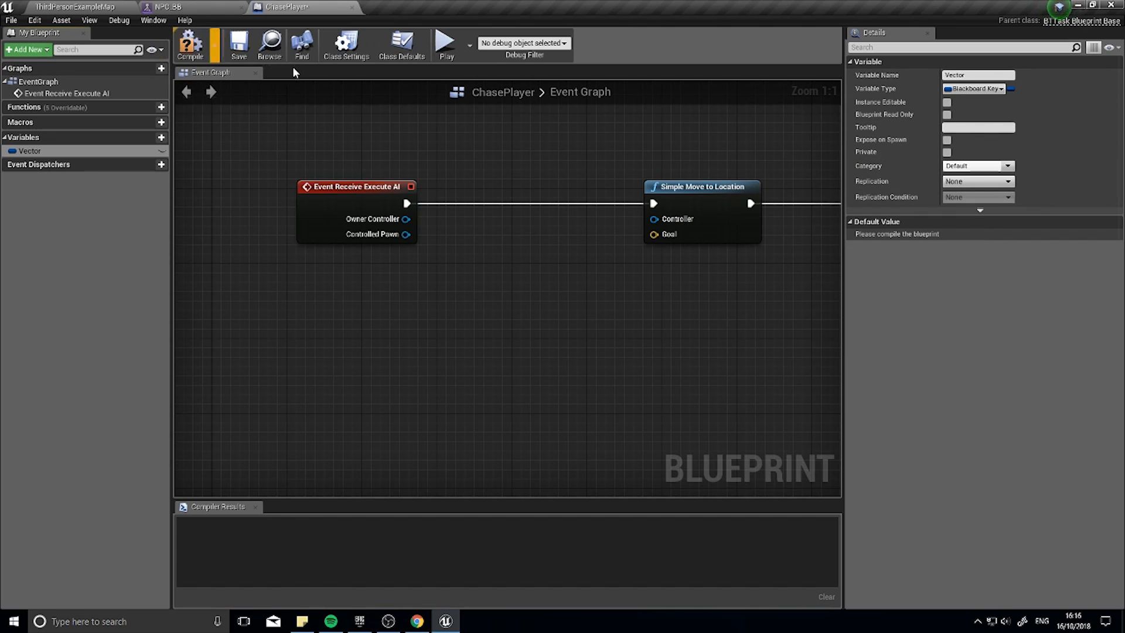
{"action": "left_click", "coordinate": [946, 102]}
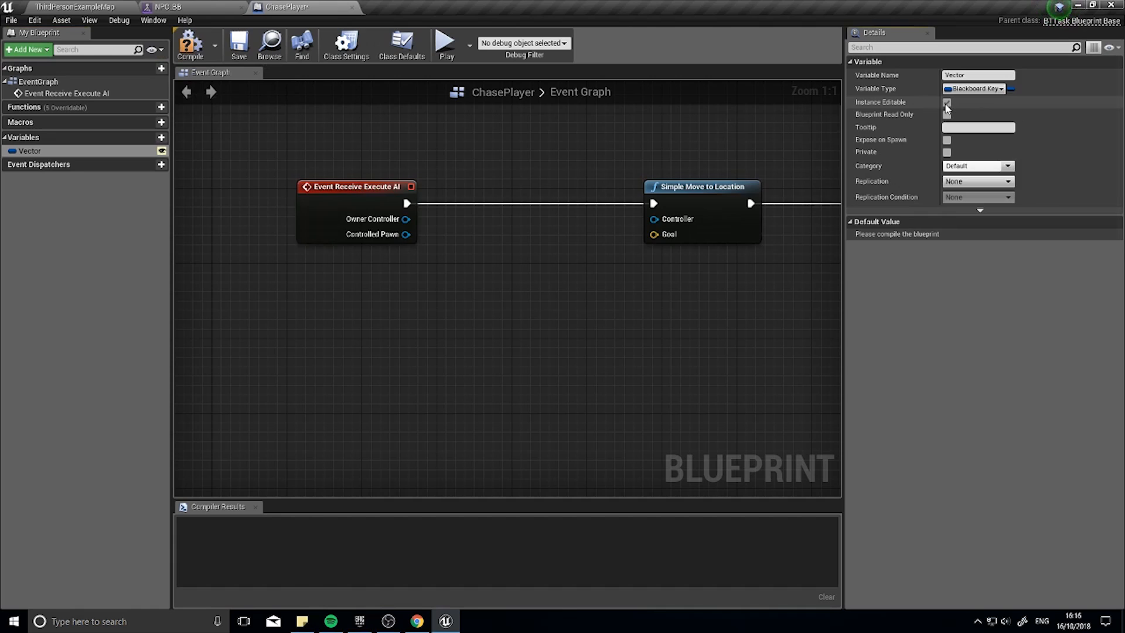
{"action": "left_click", "coordinate": [946, 101]}
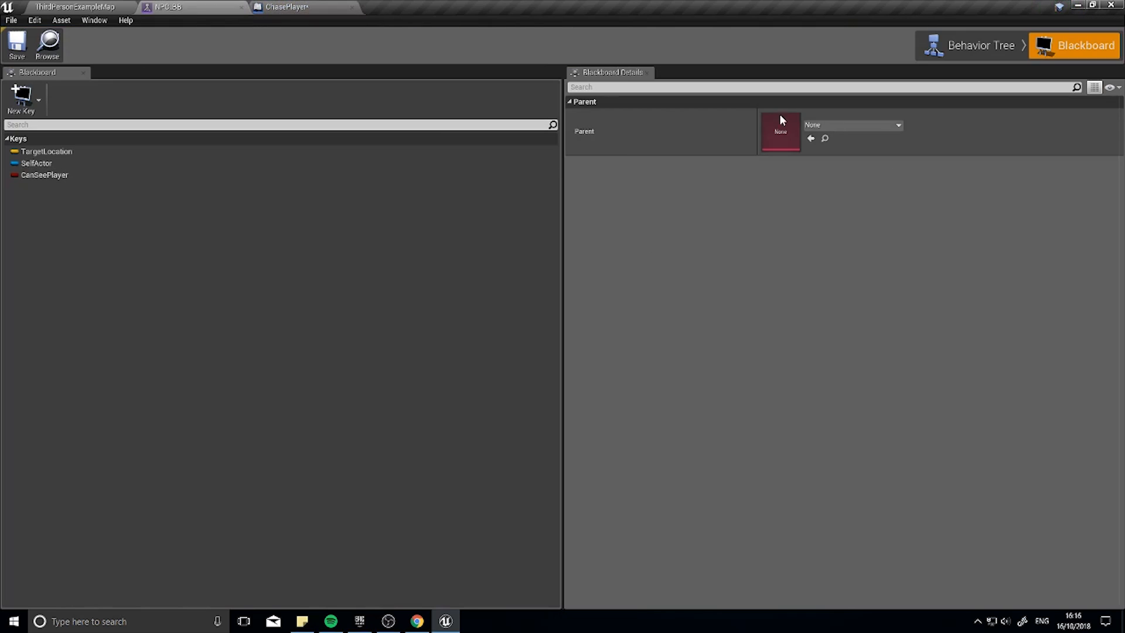
{"action": "left_click", "coordinate": [981, 45]}
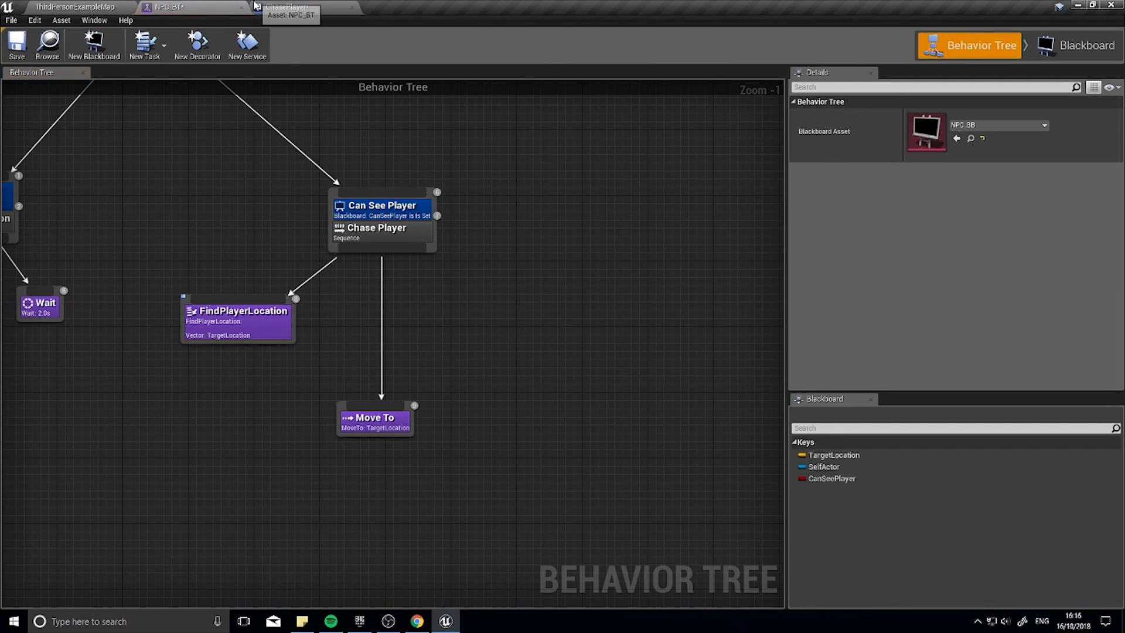
- Wire Owner Controller to Controller and Get Blackboard Value as Vector into Goal
{"action": "left_click", "coordinate": [284, 6]}
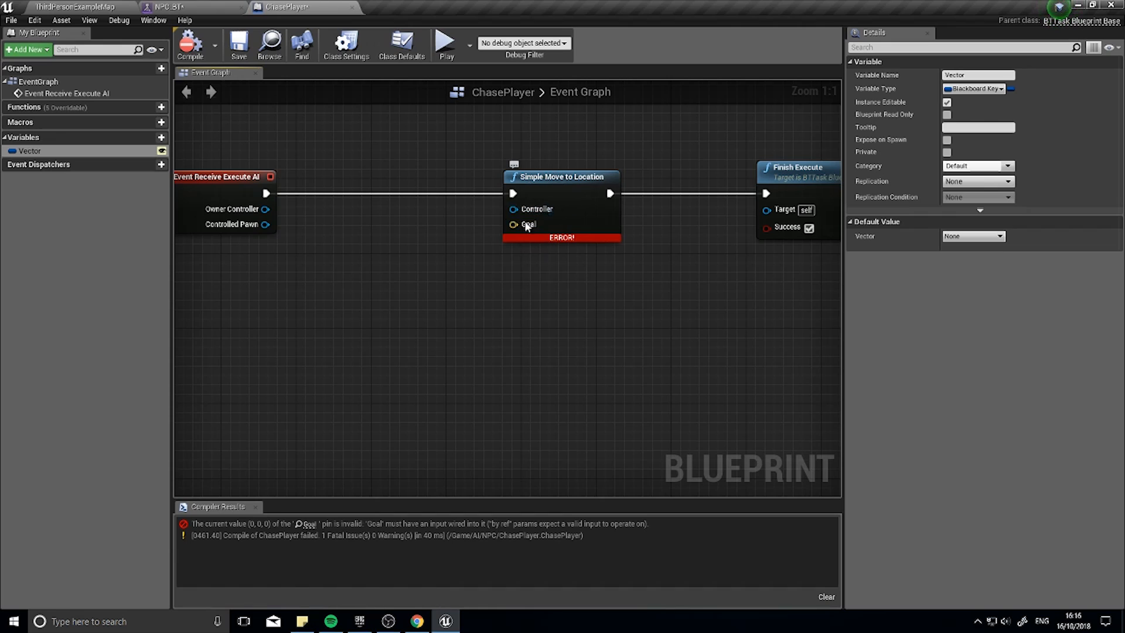
{"action": "mouse_move", "coordinate": [307, 219]}
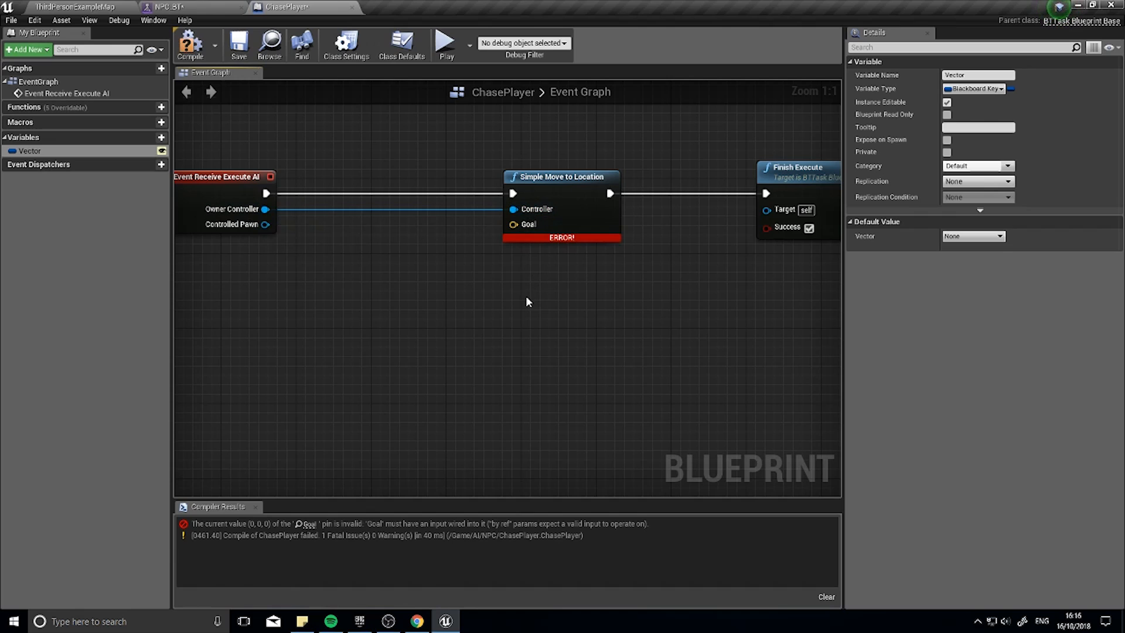
{"action": "mouse_move", "coordinate": [30, 151]}
{"action": "type", "text": "get blackboa"}
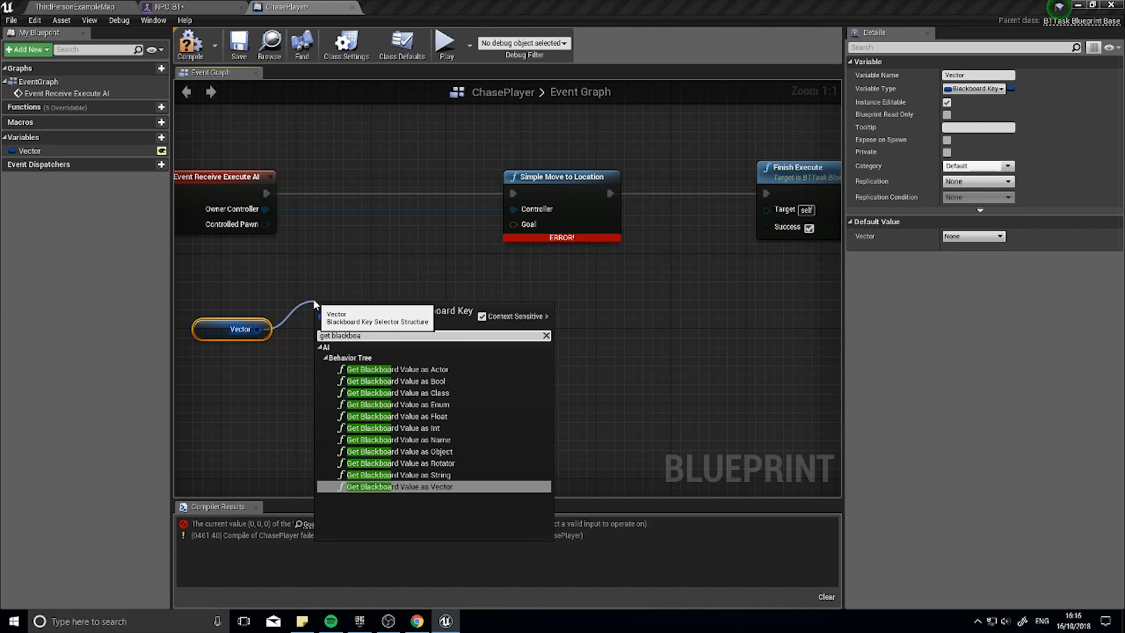
{"action": "left_click", "coordinate": [392, 486]}
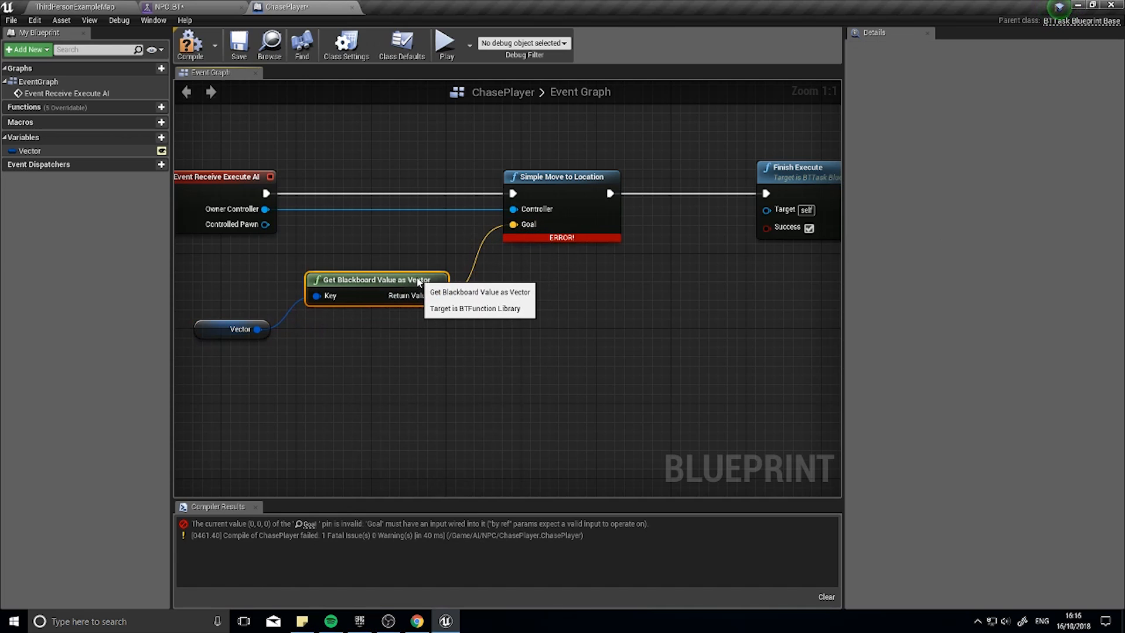
{"action": "left_click", "coordinate": [189, 43]}
{"action": "type", "text": "chase"}
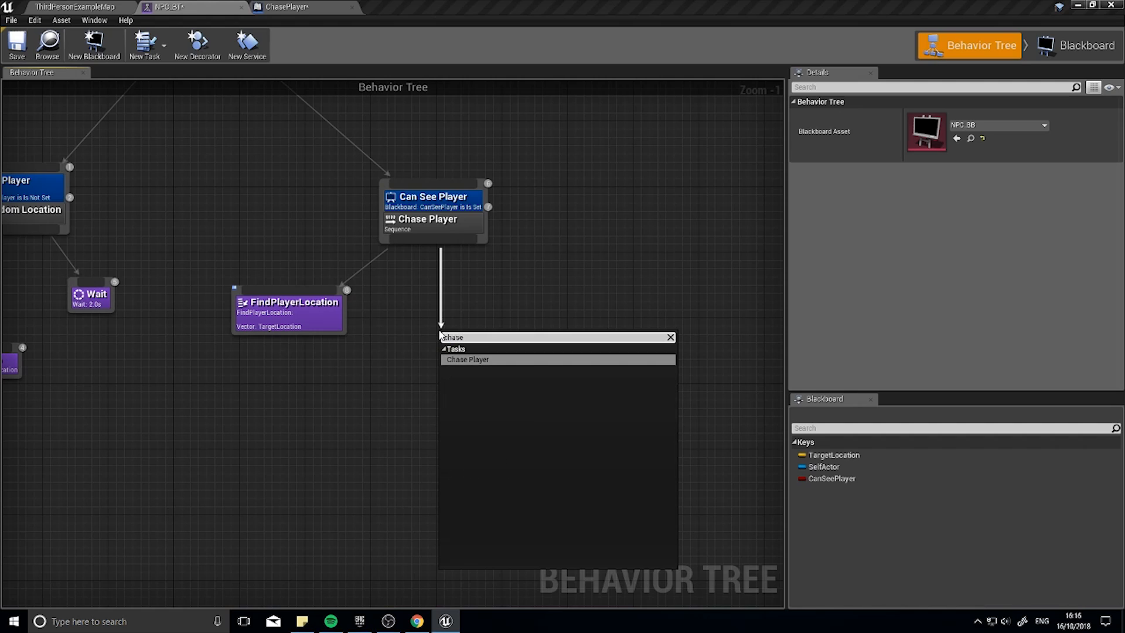
- Add the ChasePlayer task under Chase Player with its Vector key set to TargetLocation
{"action": "left_click", "coordinate": [467, 358]}
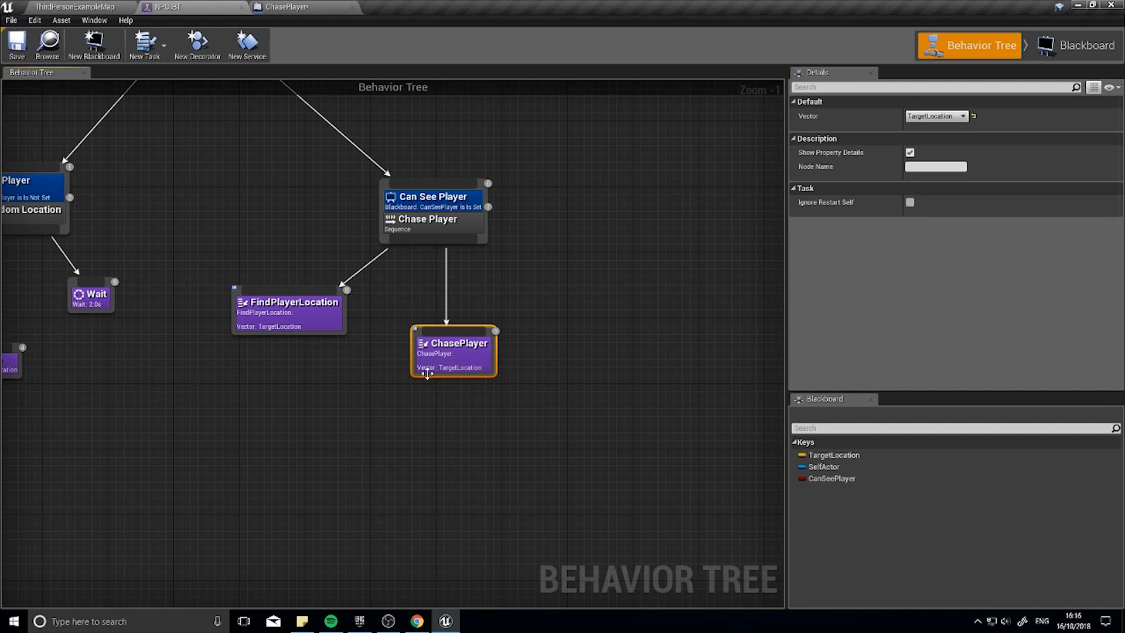
{"action": "mouse_move", "coordinate": [470, 371]}
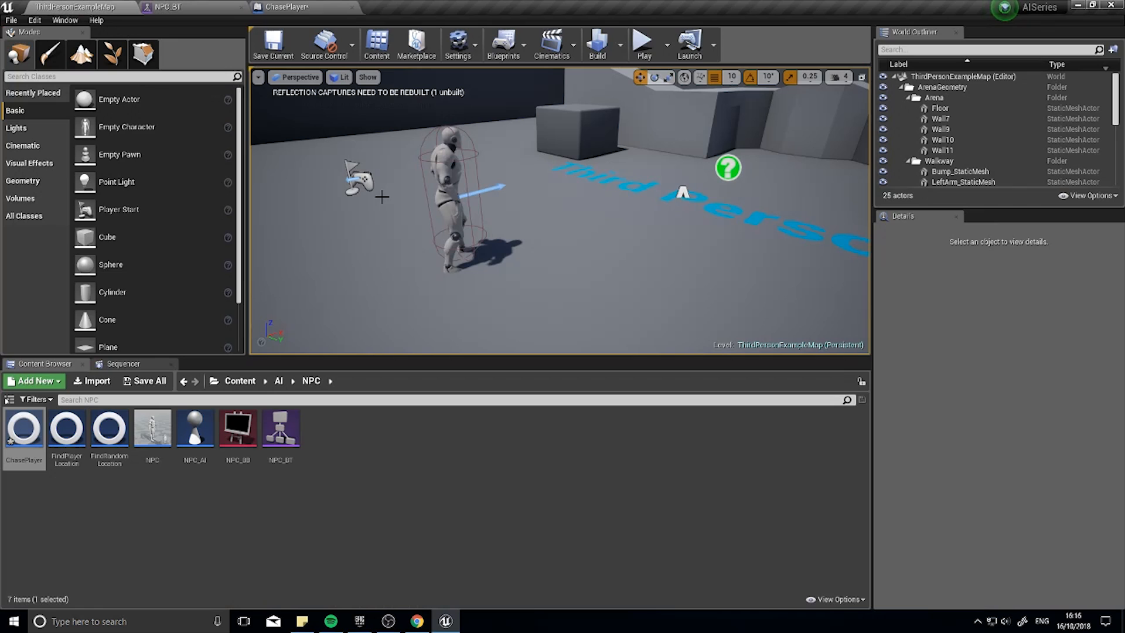
{"action": "left_click", "coordinate": [641, 39]}
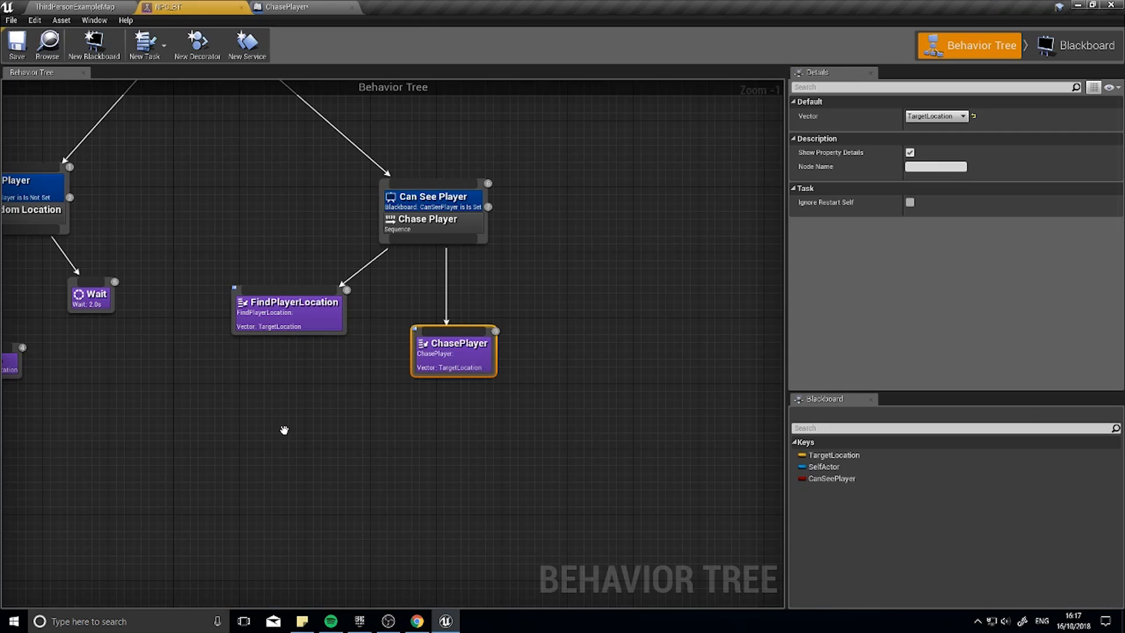
{"action": "mouse_move", "coordinate": [411, 220]}
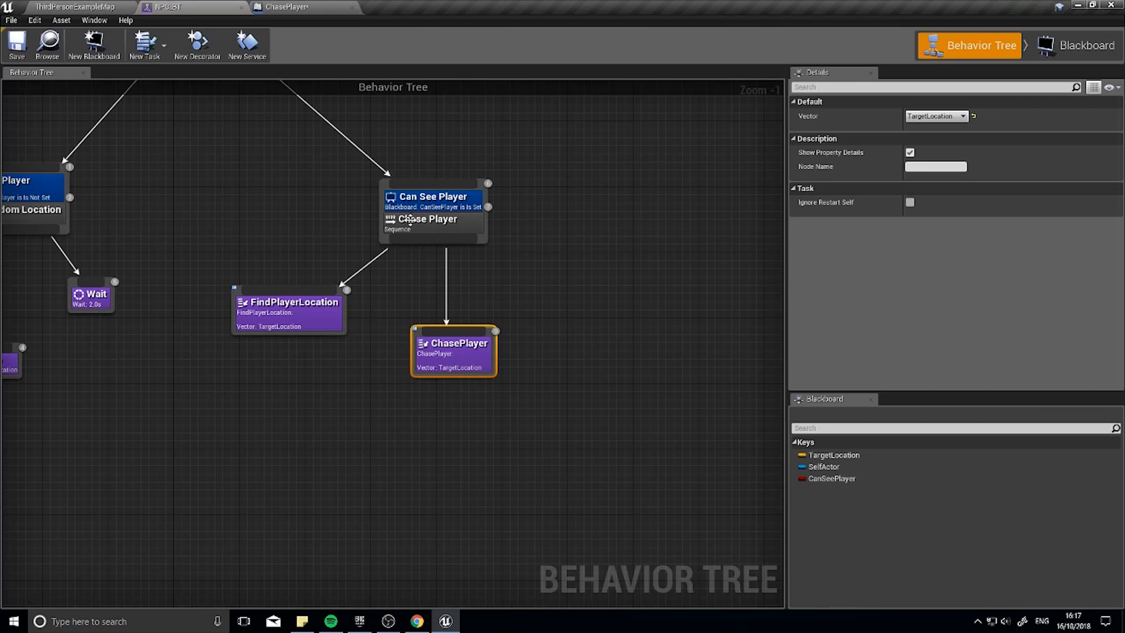
{"action": "mouse_move", "coordinate": [434, 221]}
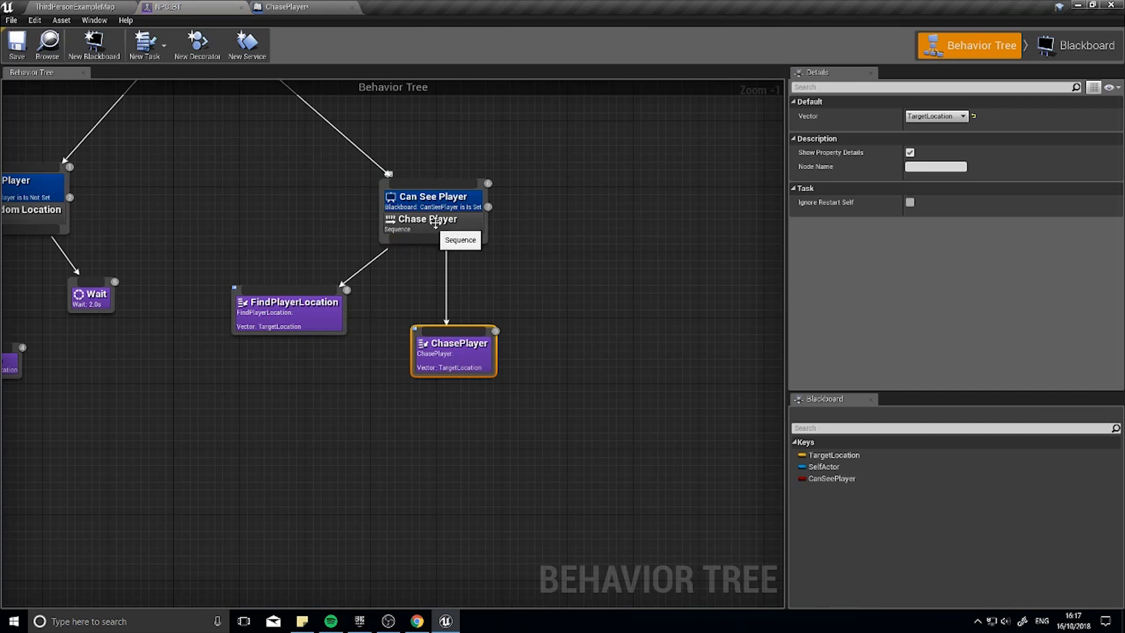
- Attach a Cooldown decorator to Chase Player with Cool Down Time 0.2
{"action": "right_click", "coordinate": [431, 218]}
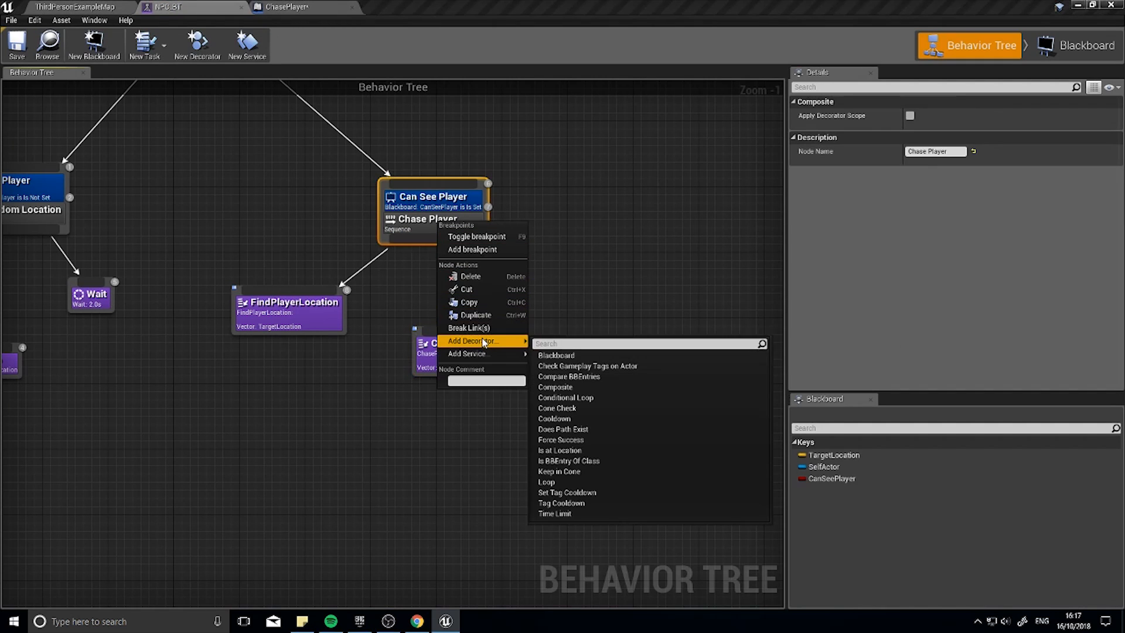
{"action": "left_click", "coordinate": [553, 418]}
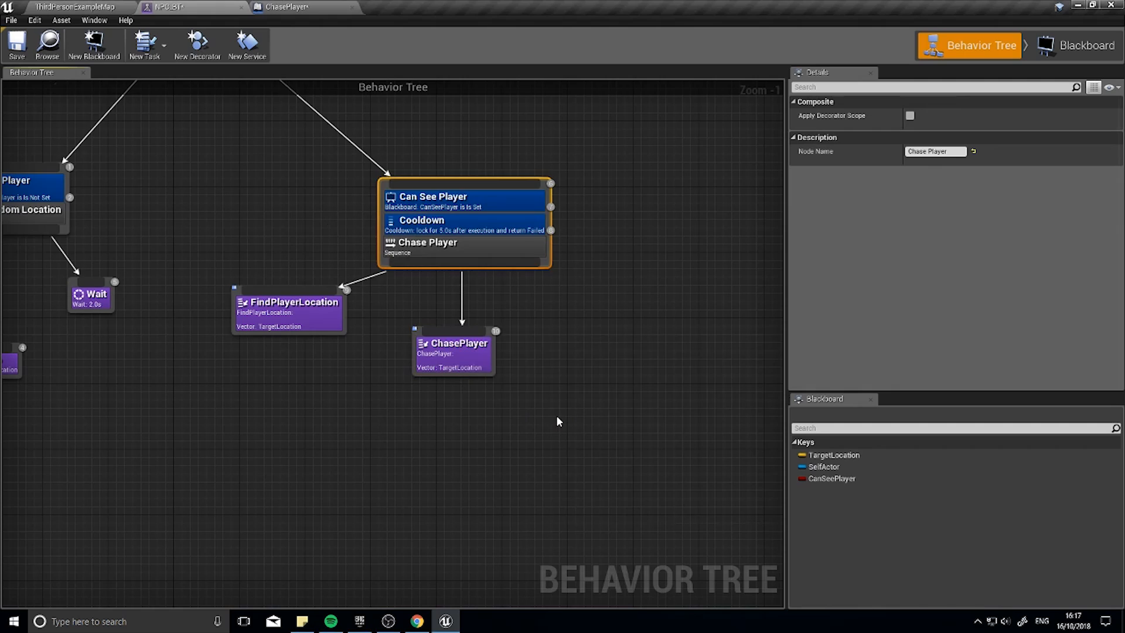
{"action": "left_click", "coordinate": [464, 224]}
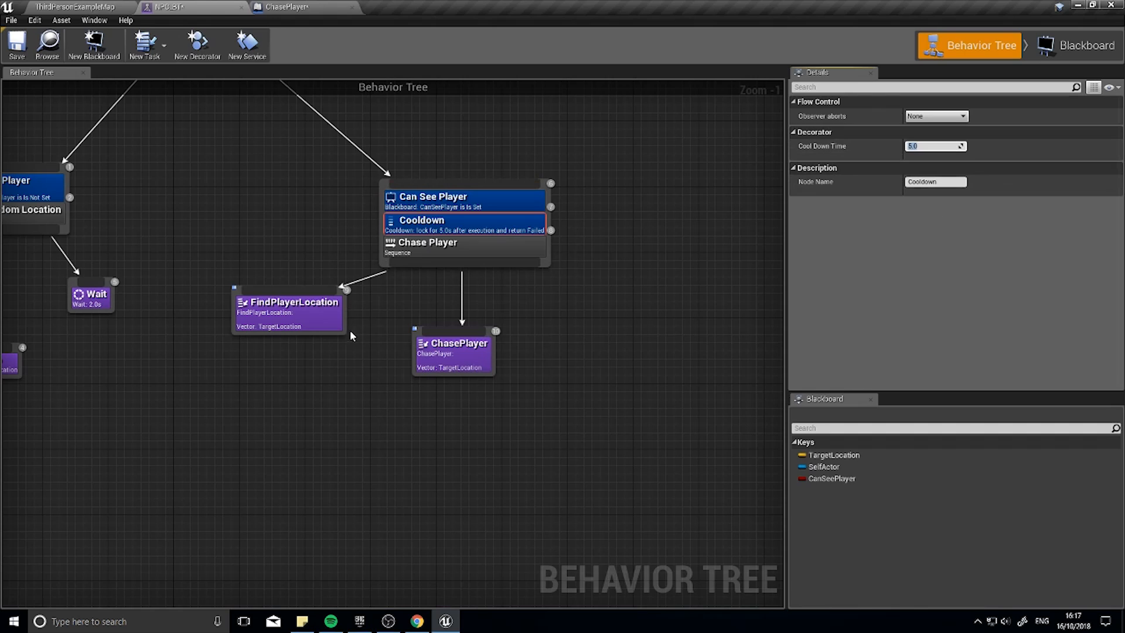
{"action": "mouse_move", "coordinate": [326, 303]}
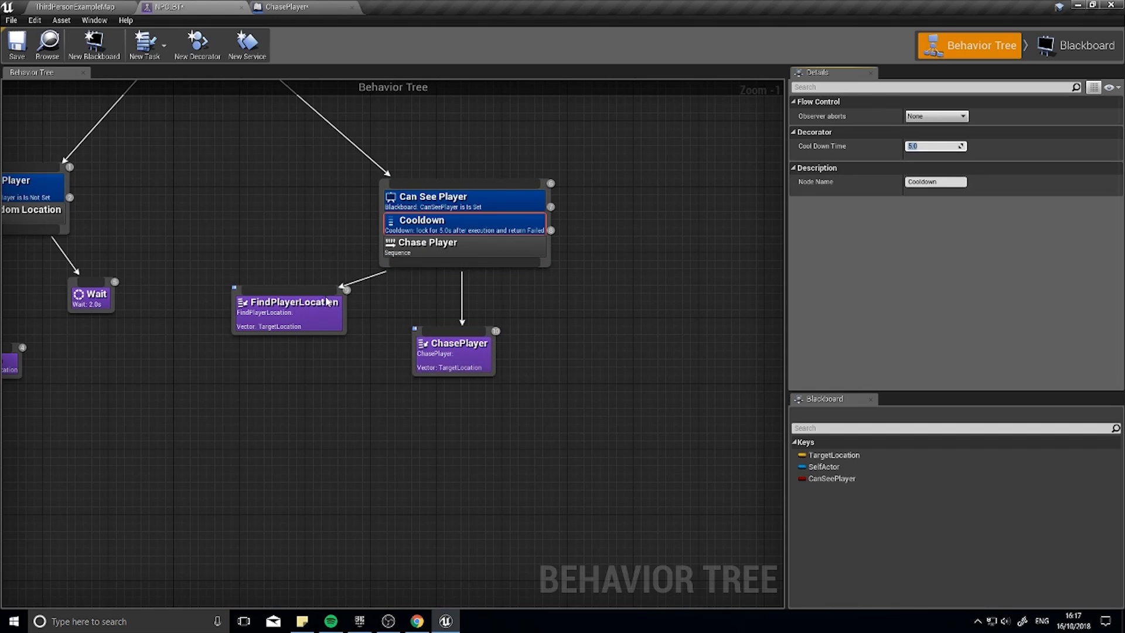
{"action": "mouse_move", "coordinate": [966, 166]}
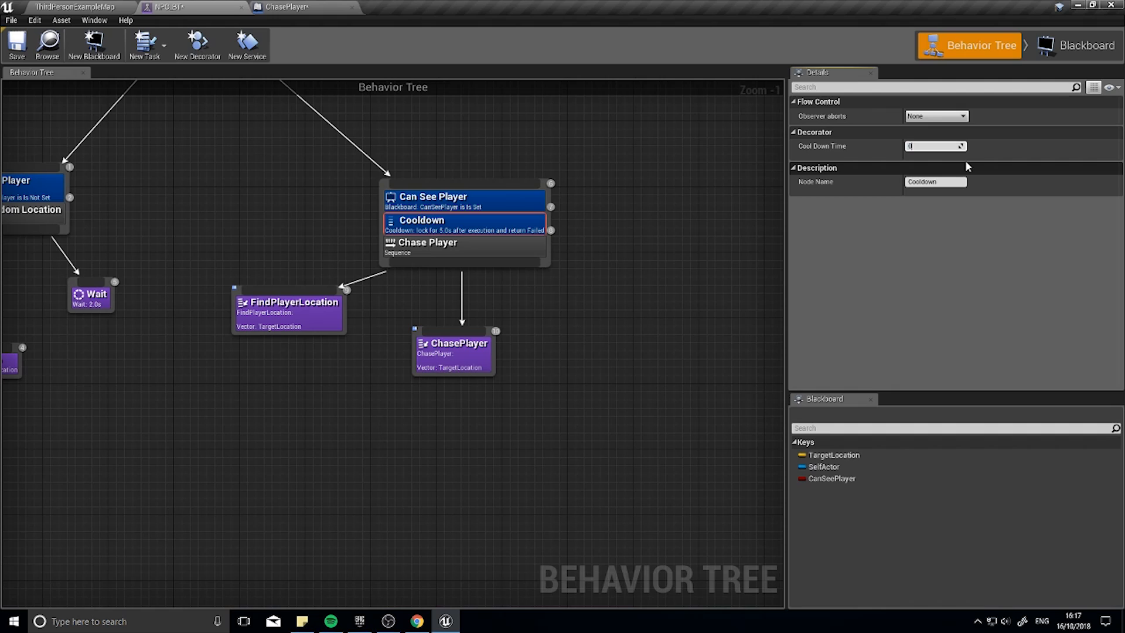
{"action": "type", "text": "0.2"}
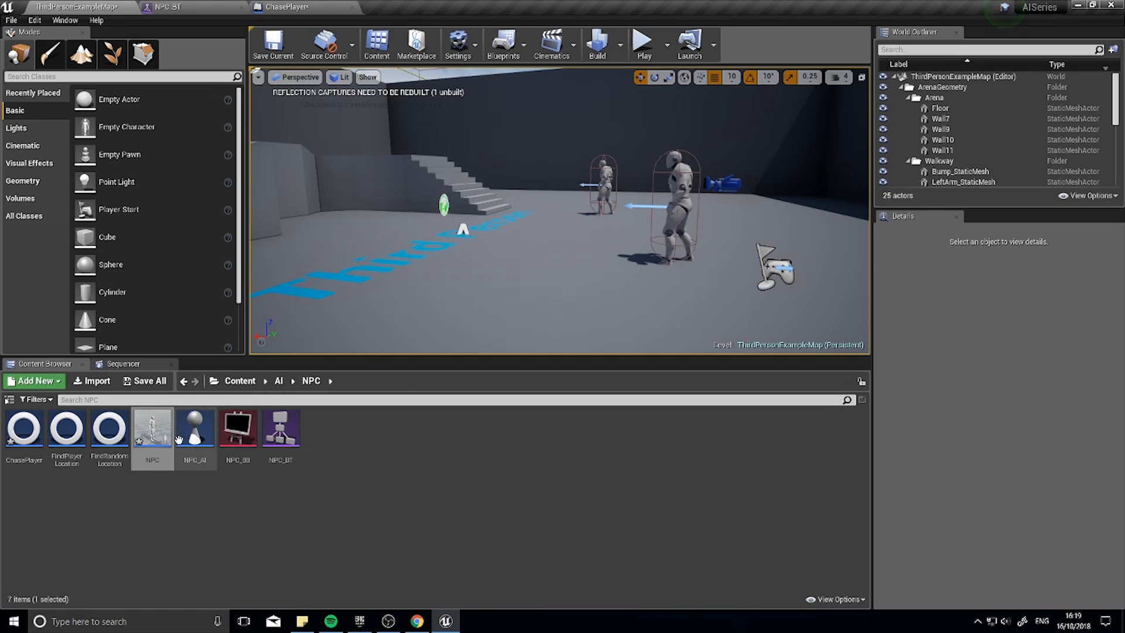
- Open the NPC character blueprint and select its NPC (self) class settings
{"action": "double_click", "coordinate": [151, 427]}
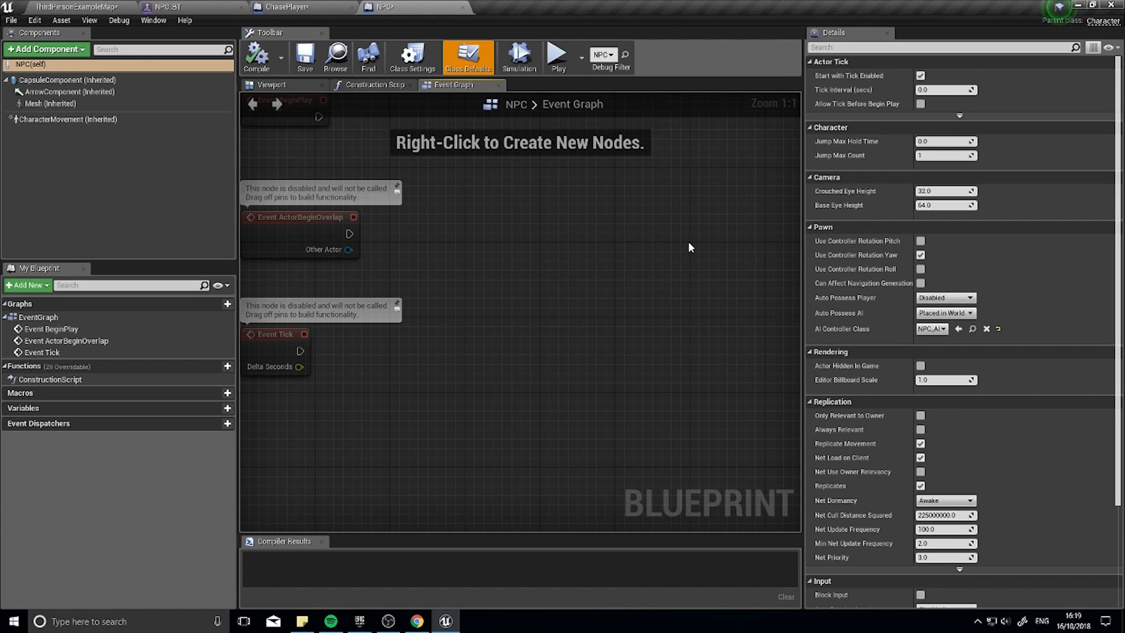
{"action": "left_click", "coordinate": [32, 65]}
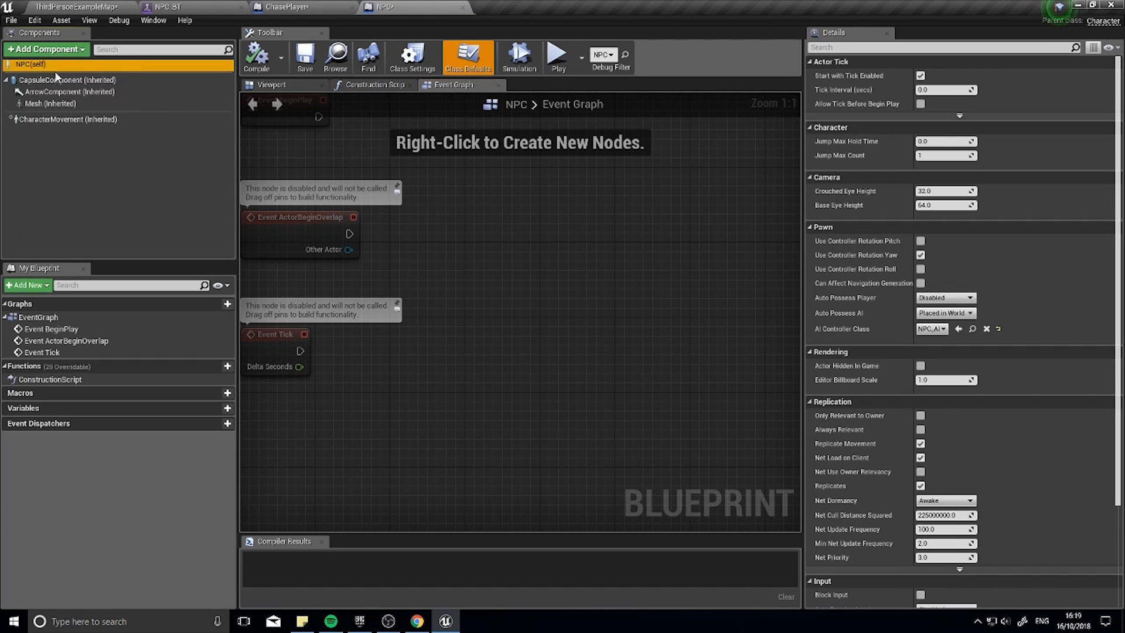
{"action": "mouse_move", "coordinate": [755, 130]}
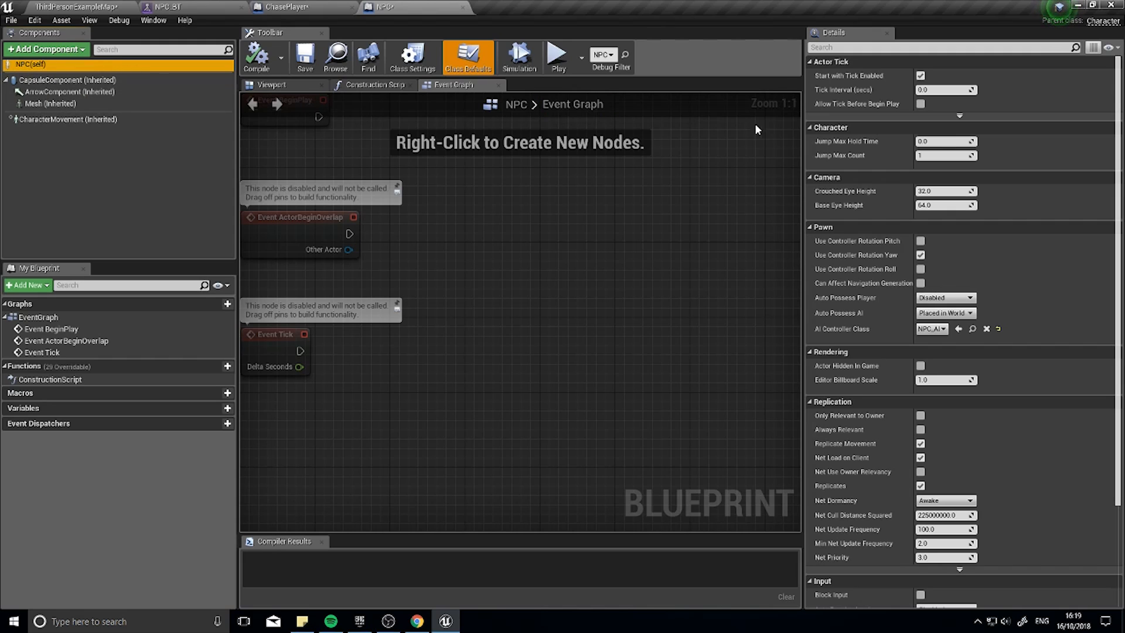
{"action": "mouse_move", "coordinate": [844, 258]}
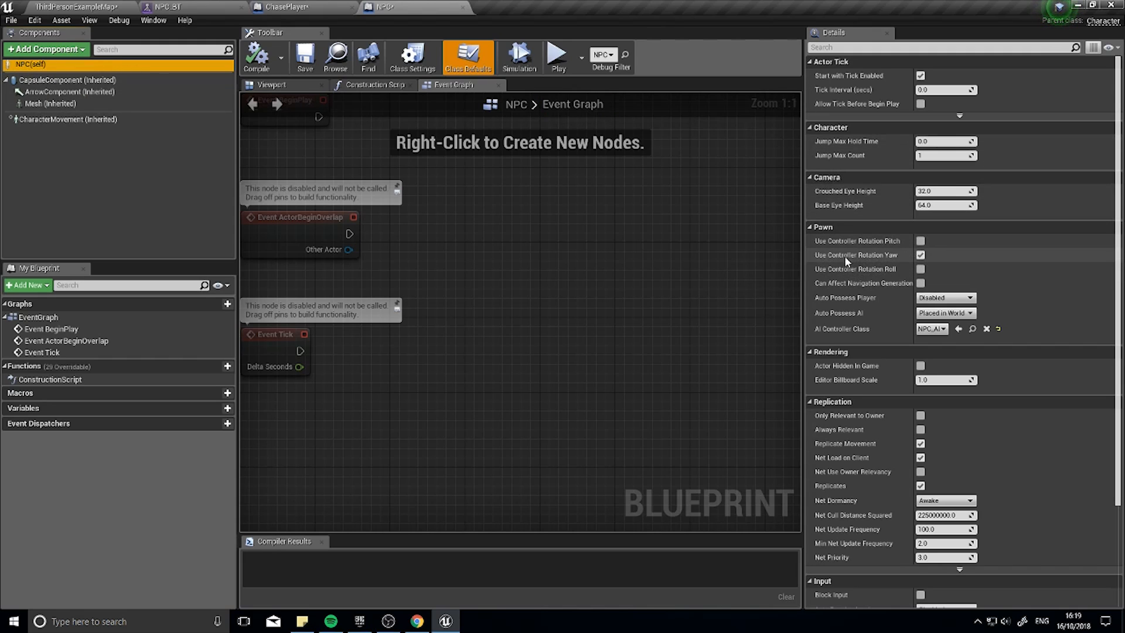
{"action": "mouse_move", "coordinate": [856, 254]}
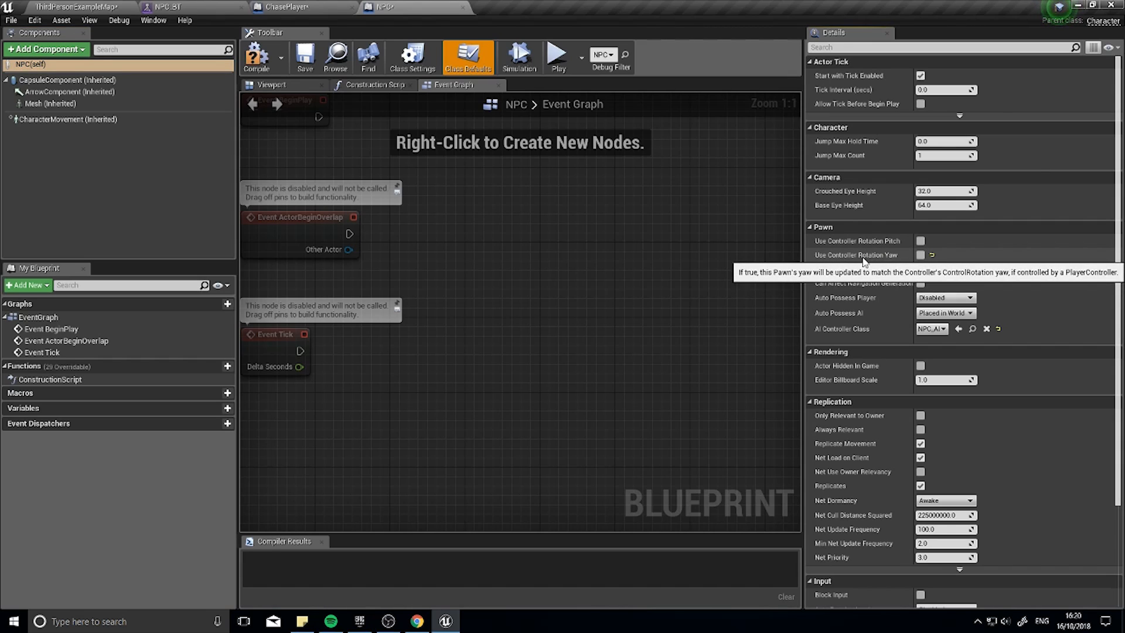
{"action": "mouse_move", "coordinate": [860, 258]}
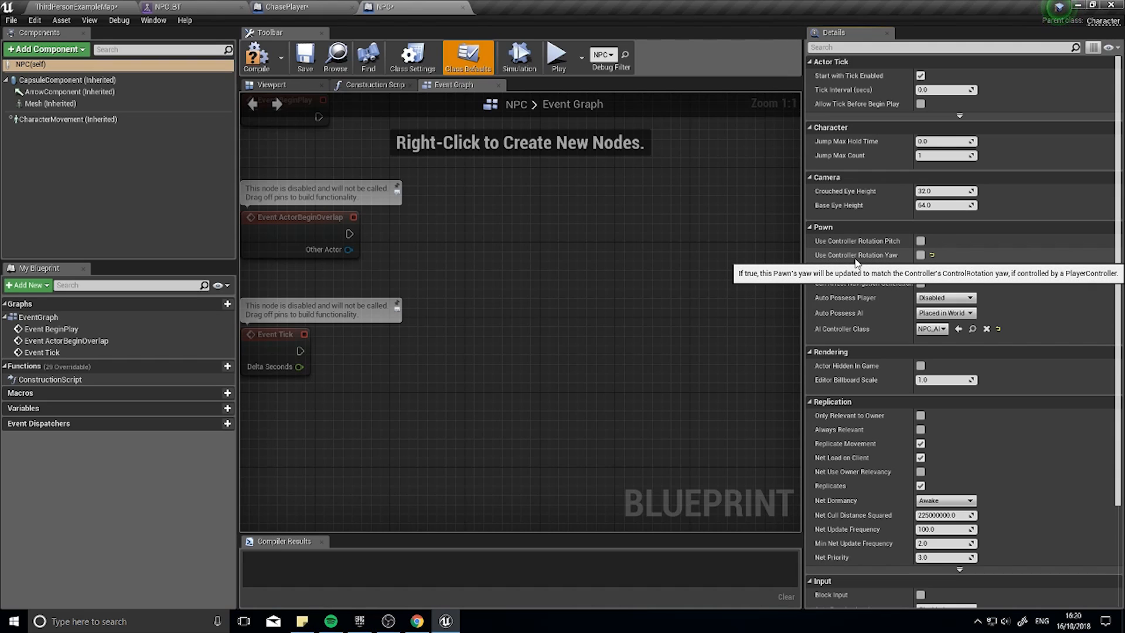
{"action": "mouse_move", "coordinate": [933, 255]}
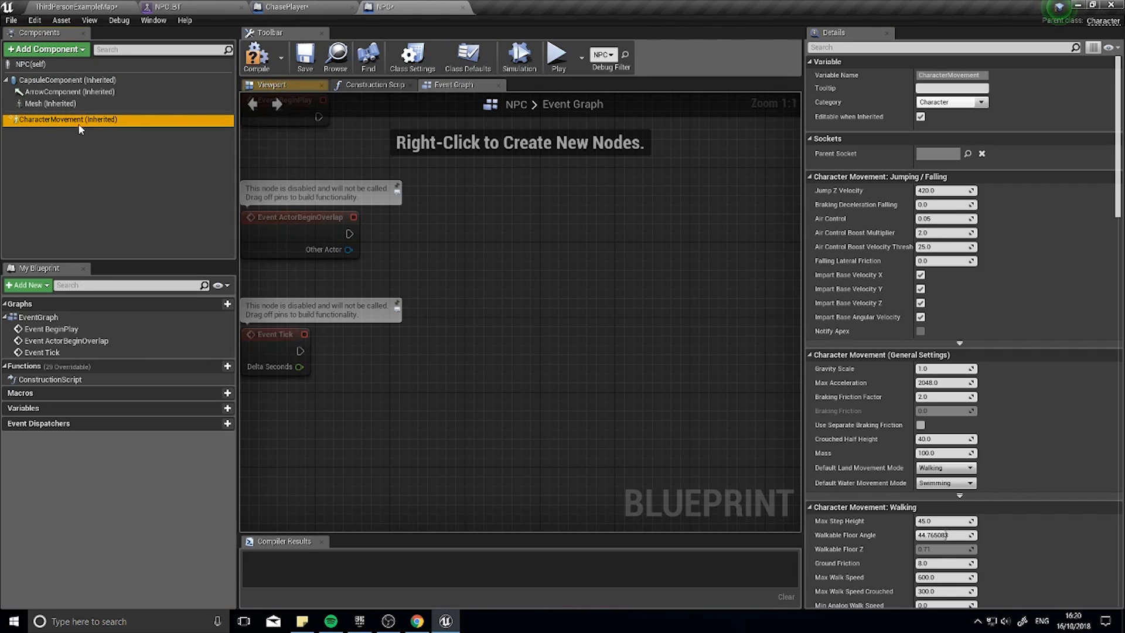
- Enable Orient Rotation to Movement with a Z rotation rate of 250, then return to the level
{"action": "scroll", "scroll_direction": "down", "scroll_amount": 3}
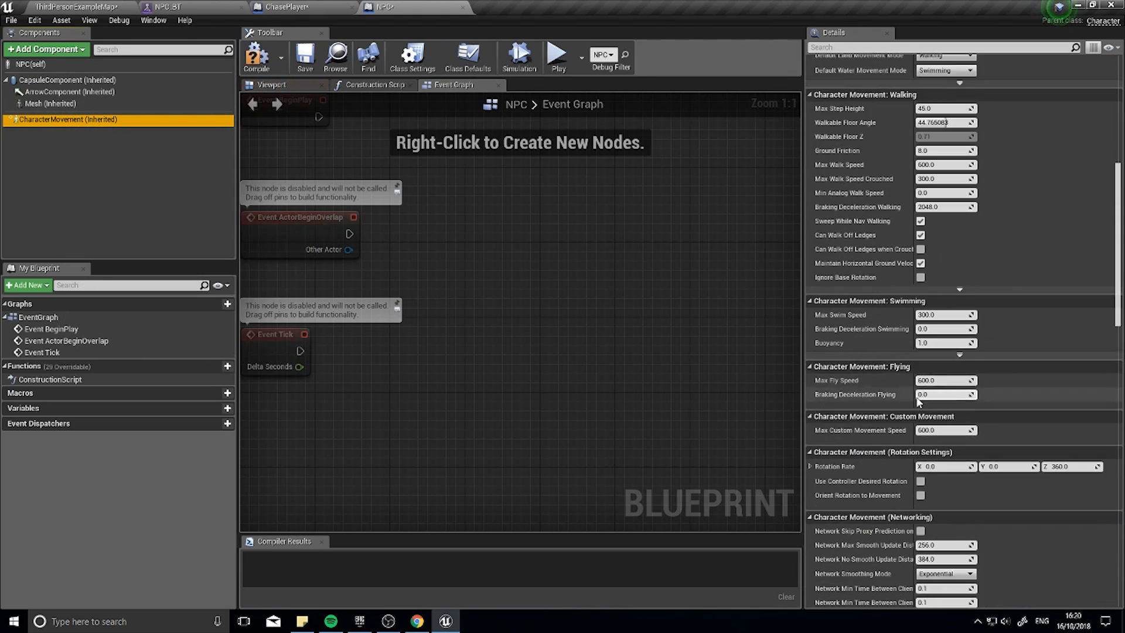
{"action": "scroll", "scroll_direction": "down", "scroll_amount": 3}
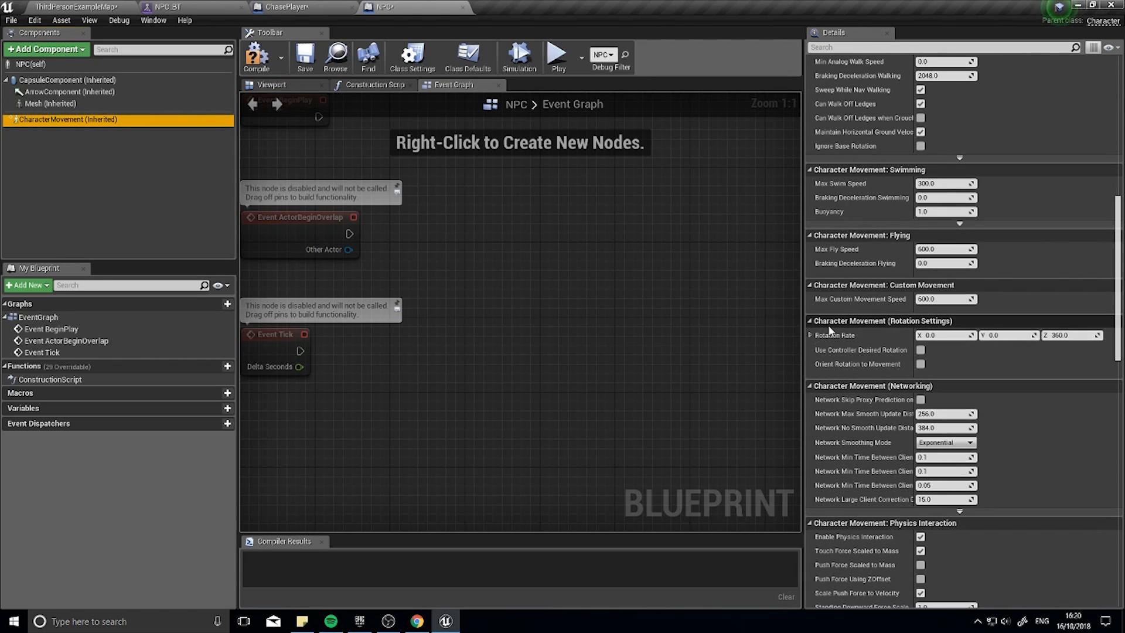
{"action": "mouse_move", "coordinate": [857, 364]}
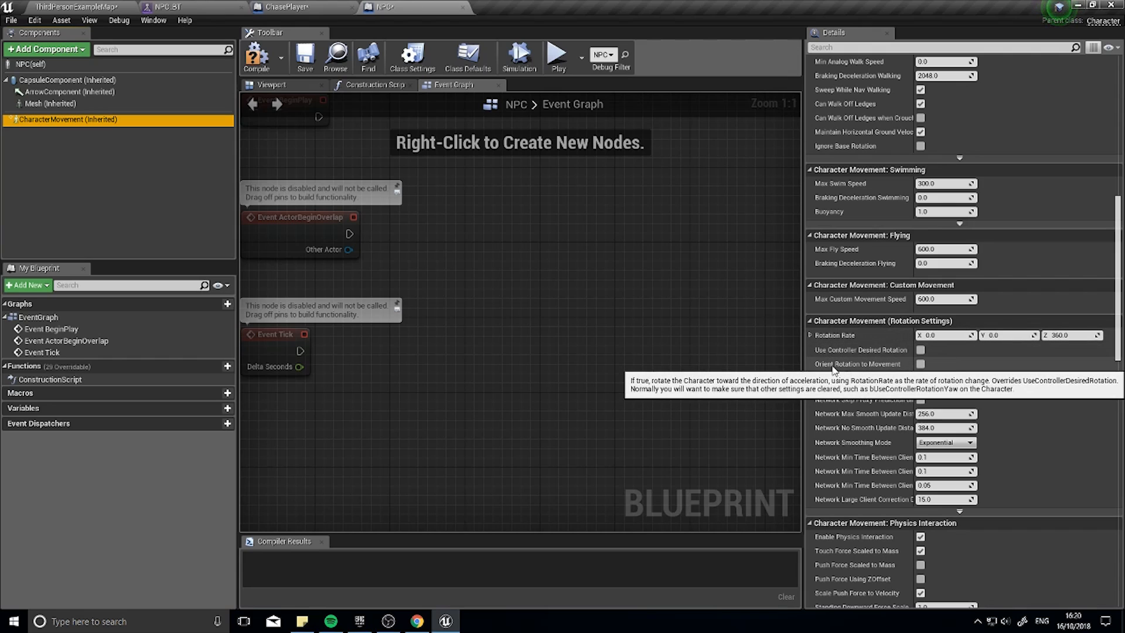
{"action": "mouse_move", "coordinate": [853, 368]}
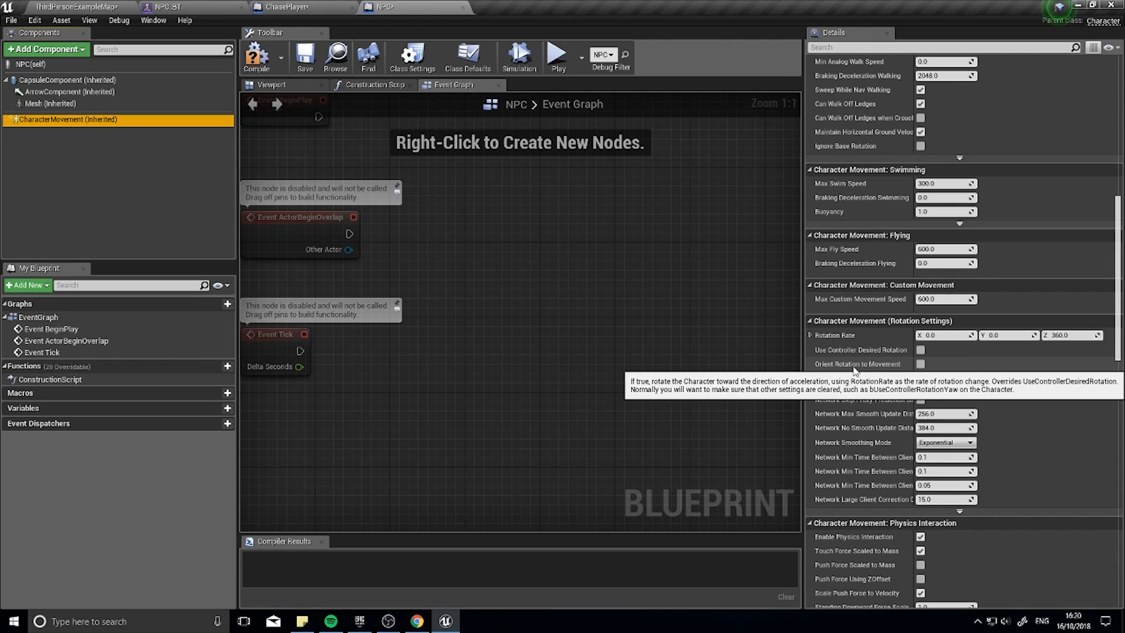
{"action": "mouse_move", "coordinate": [861, 349]}
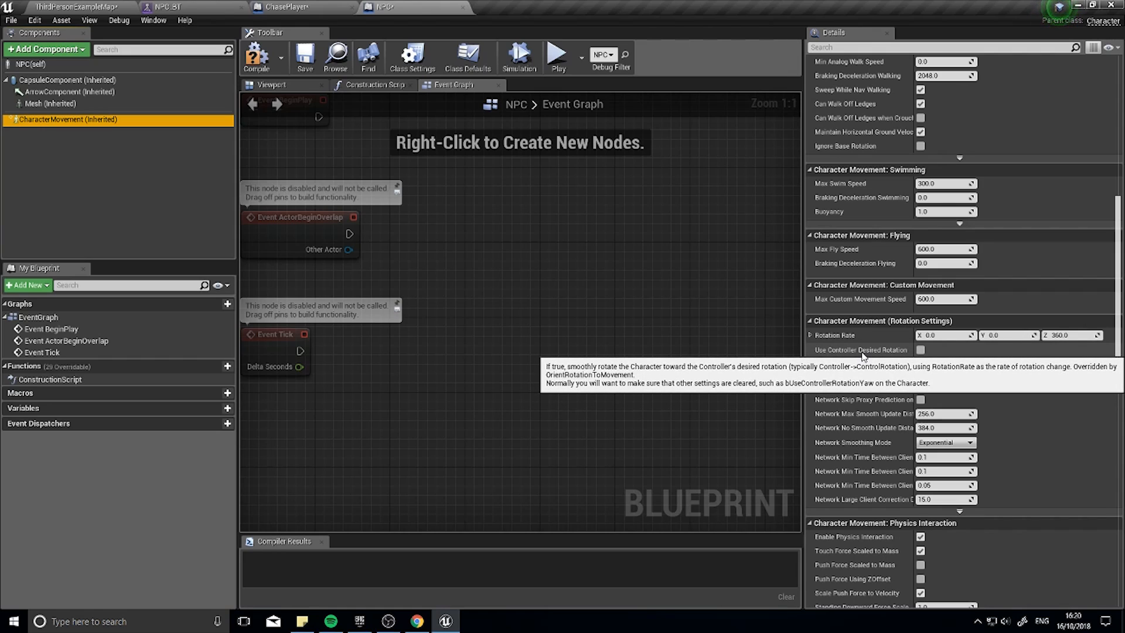
{"action": "mouse_move", "coordinate": [863, 354]}
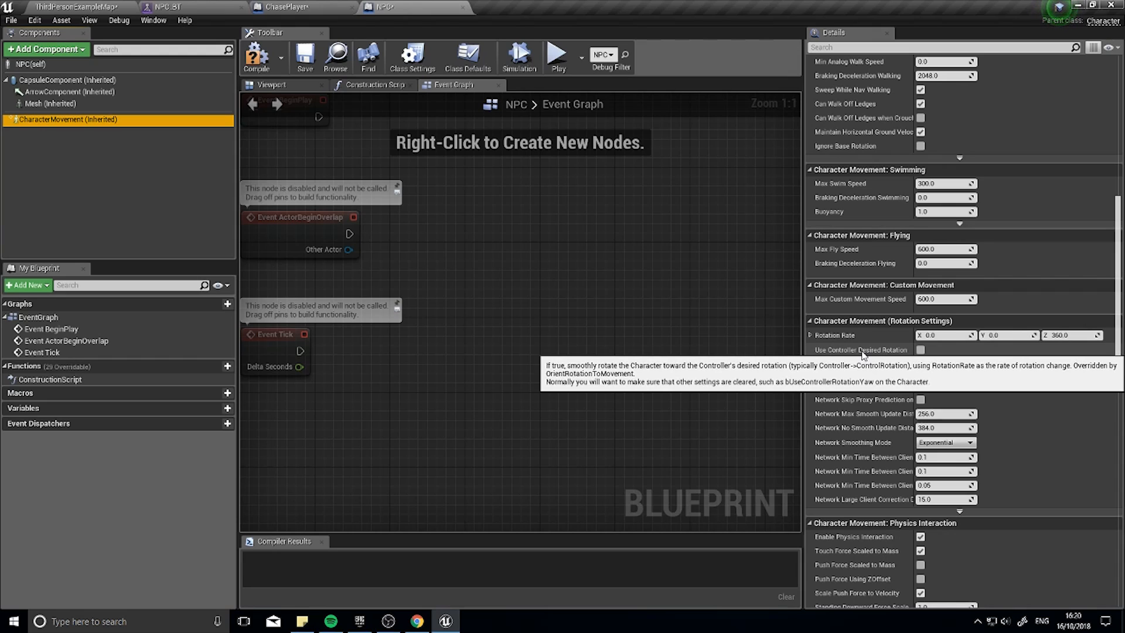
{"action": "mouse_move", "coordinate": [864, 352]}
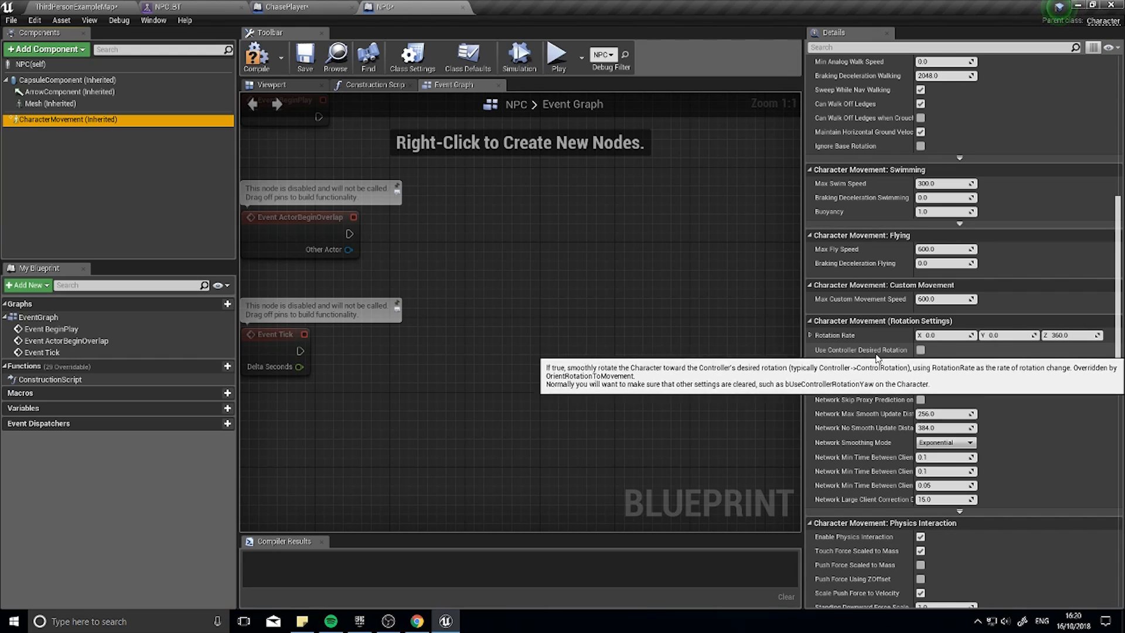
{"action": "mouse_move", "coordinate": [847, 369]}
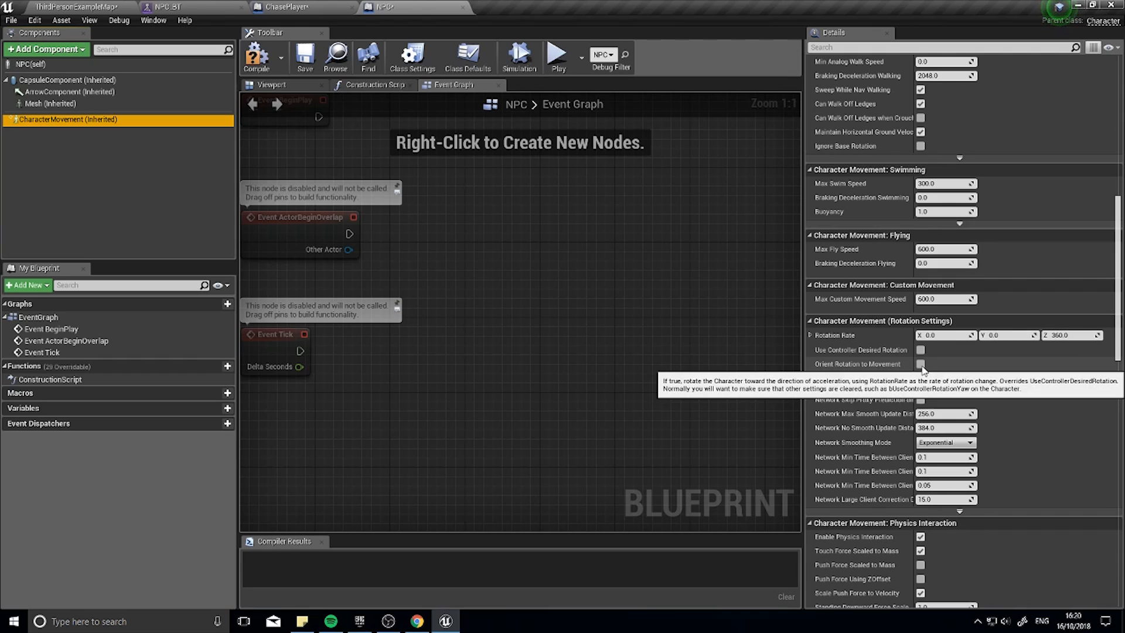
{"action": "left_click", "coordinate": [921, 364]}
{"action": "type", "text": "250"}
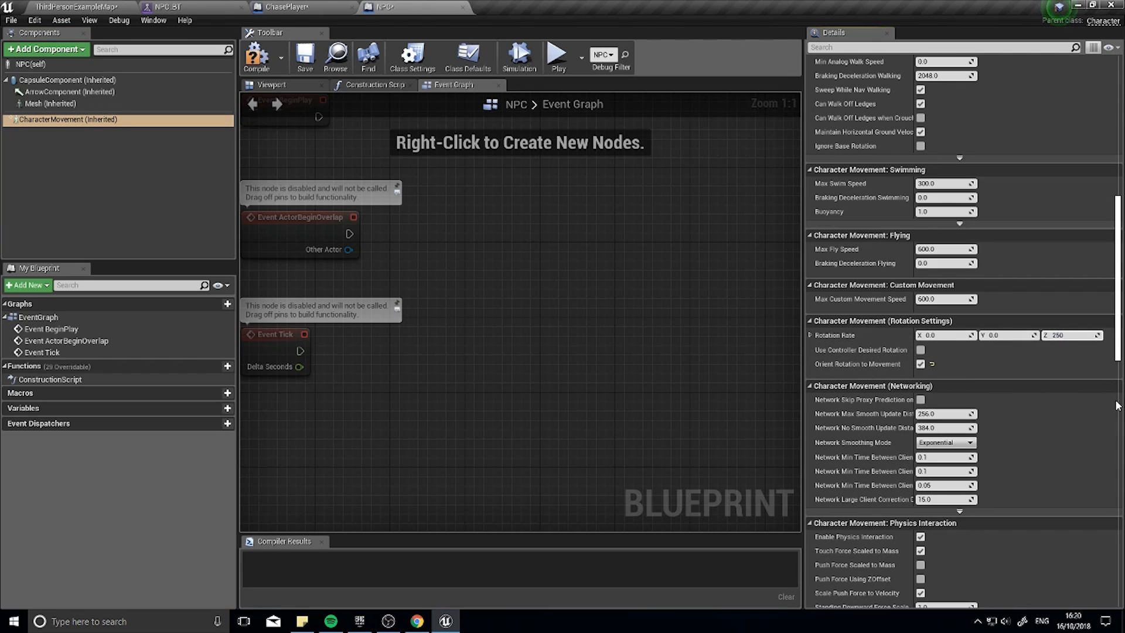
{"action": "triple_click", "coordinate": [1070, 335]}
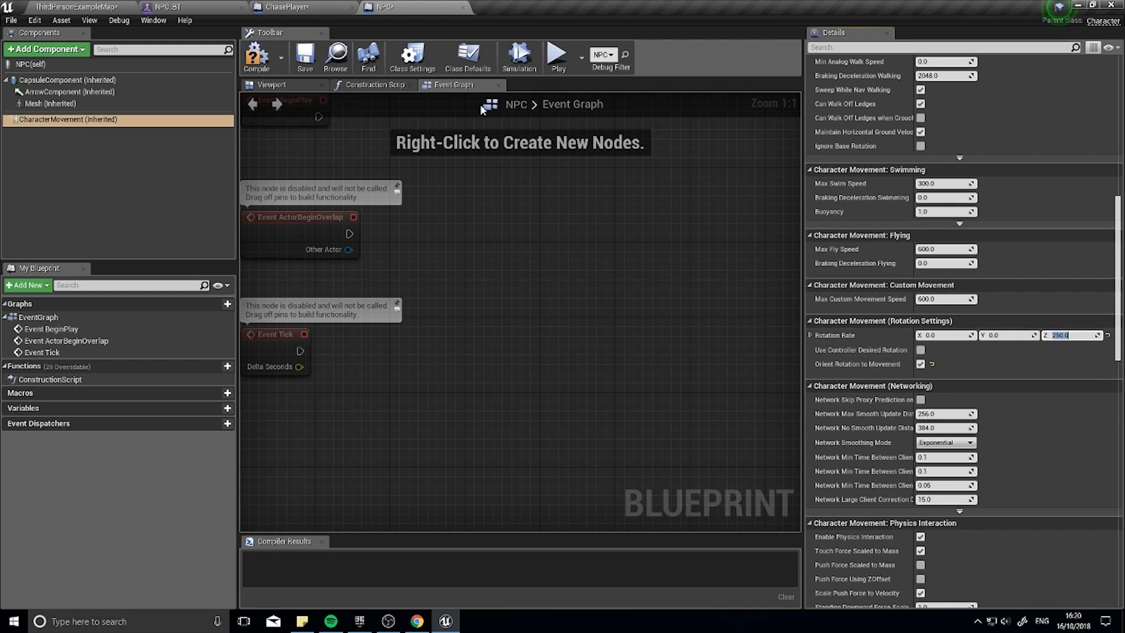
{"action": "left_click", "coordinate": [256, 58]}
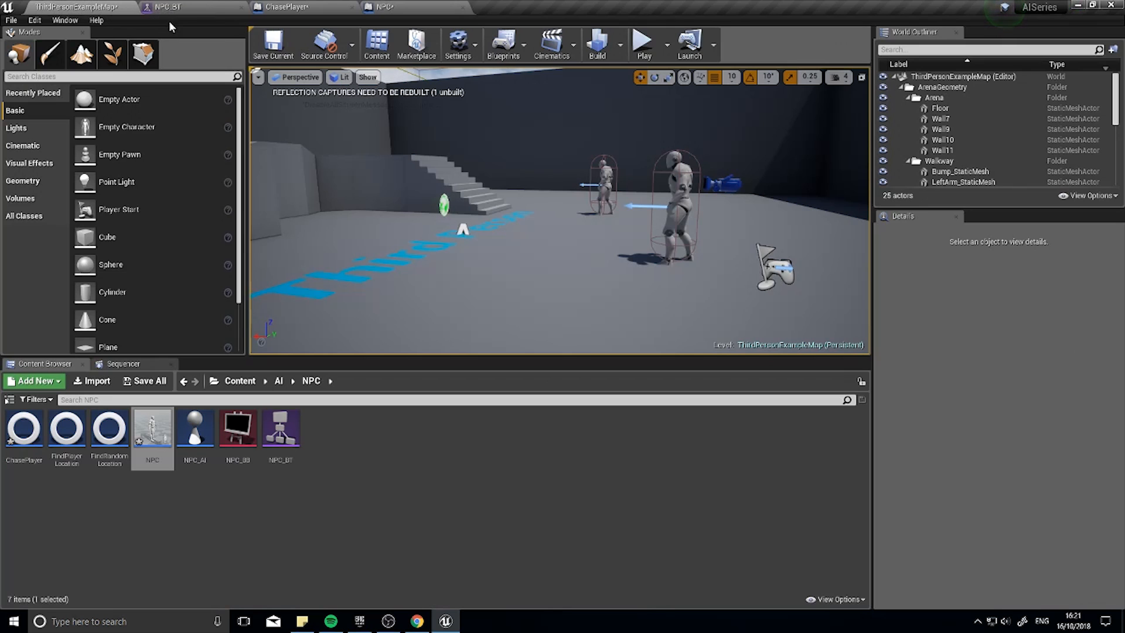
- Play the level in editor to watch the NPC chase the player
{"action": "left_click", "coordinate": [640, 40]}
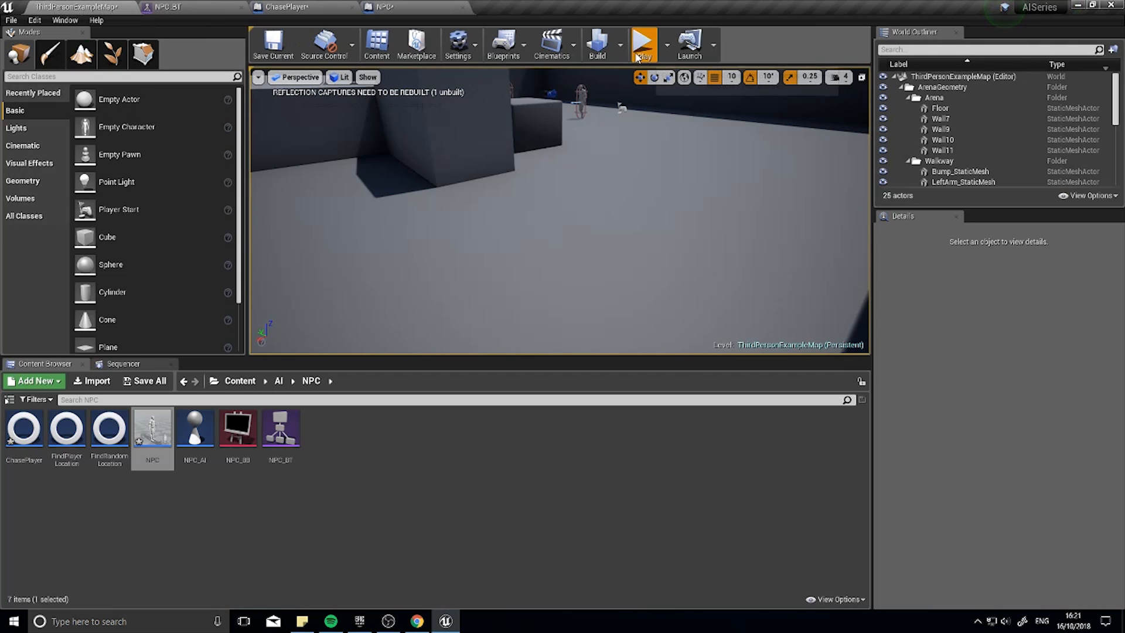
{"action": "left_click", "coordinate": [643, 40]}
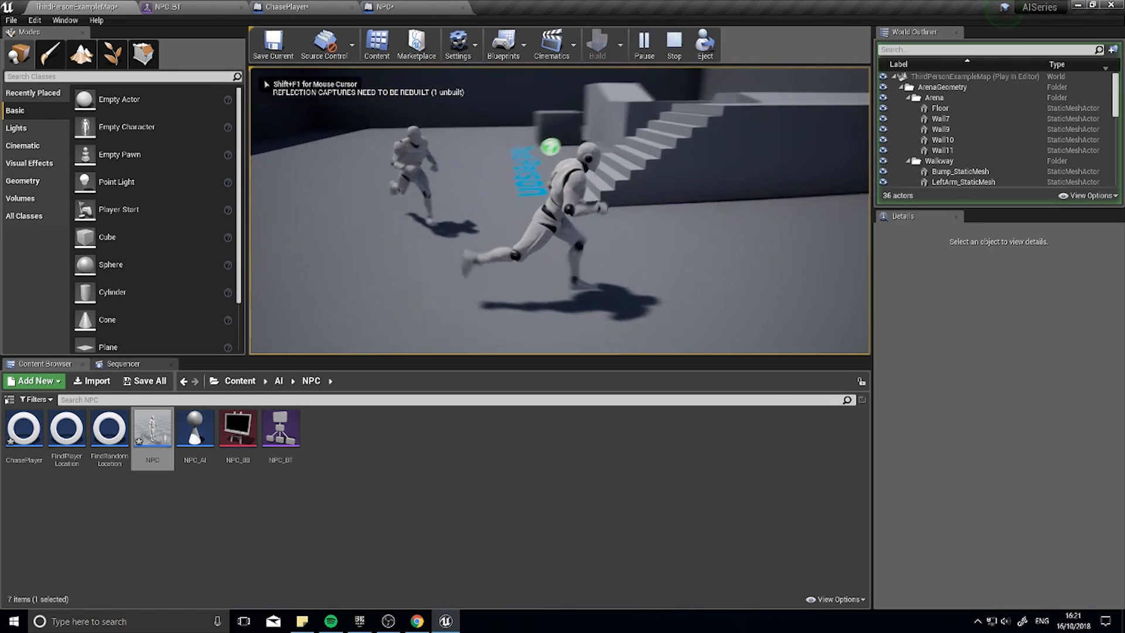